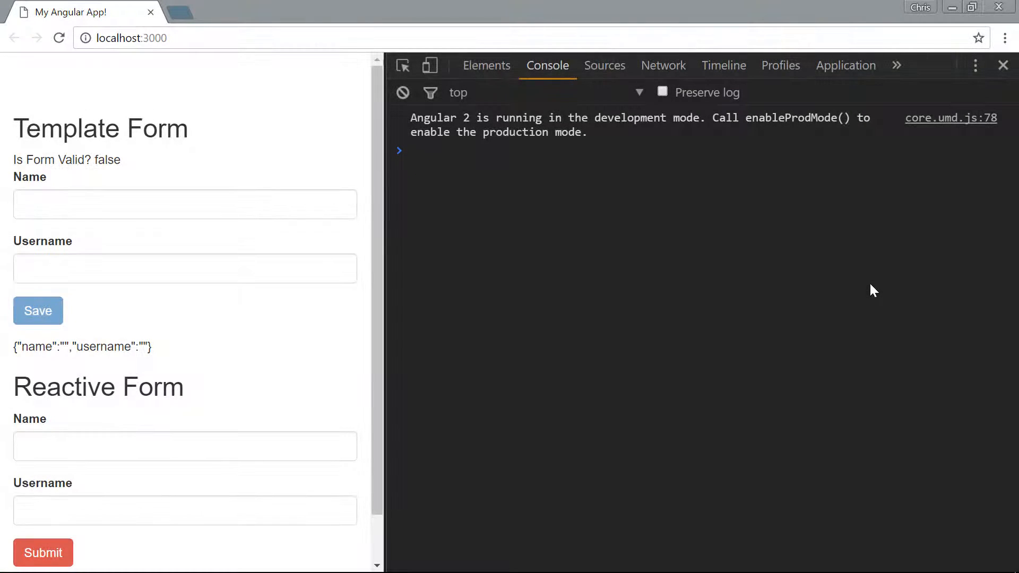
Enter a few characters in the Reactive Form Name field and clear them to show 'Name is required.'
scroll(down, 3)
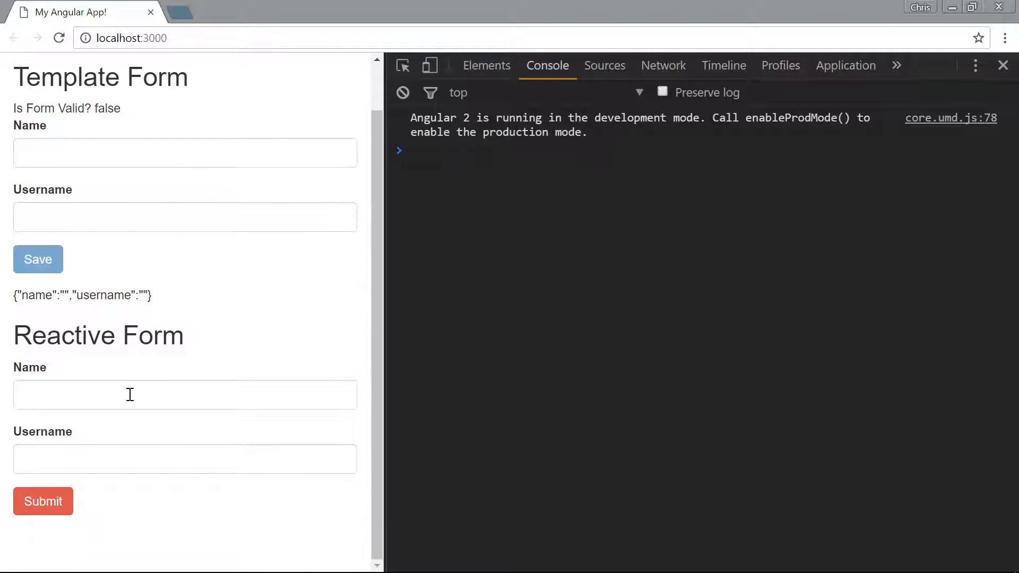
click(43, 501)
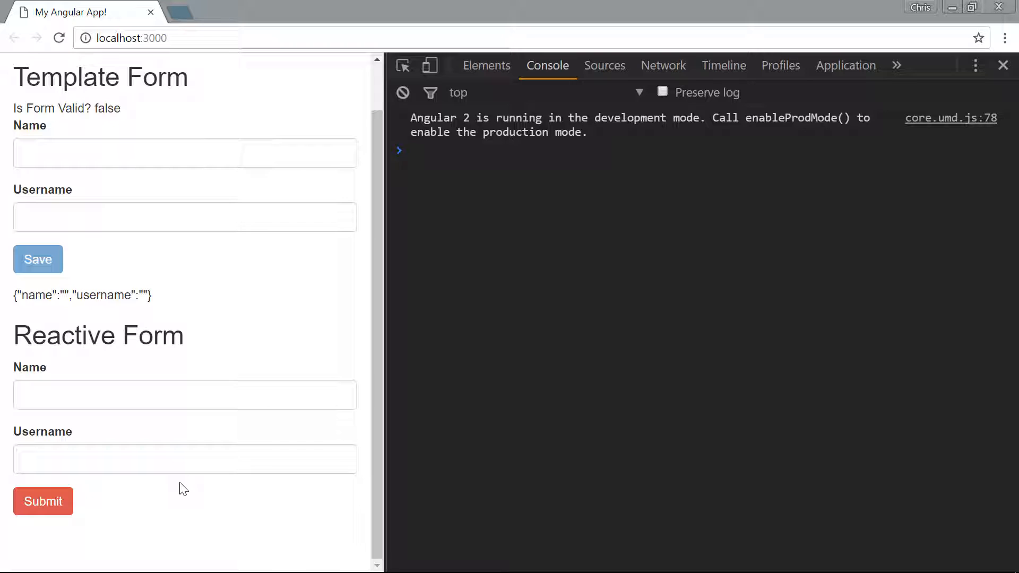
text(d)
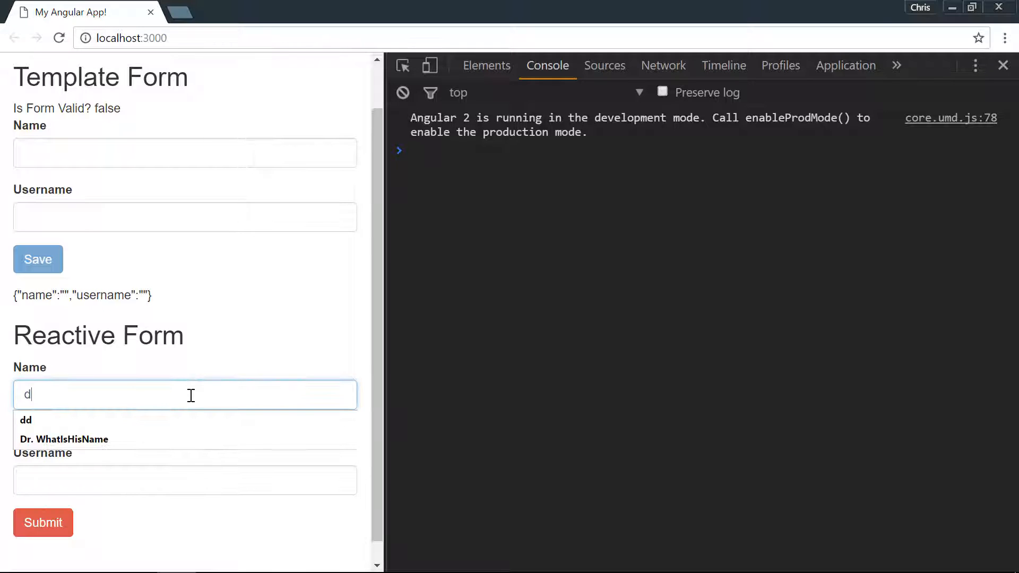
text(33)
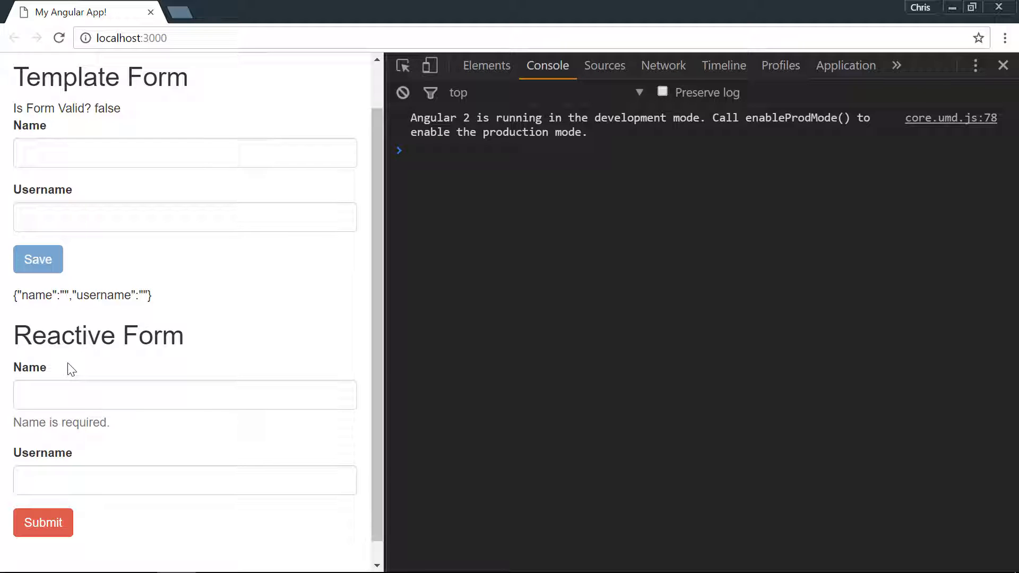
scroll(down, 3)
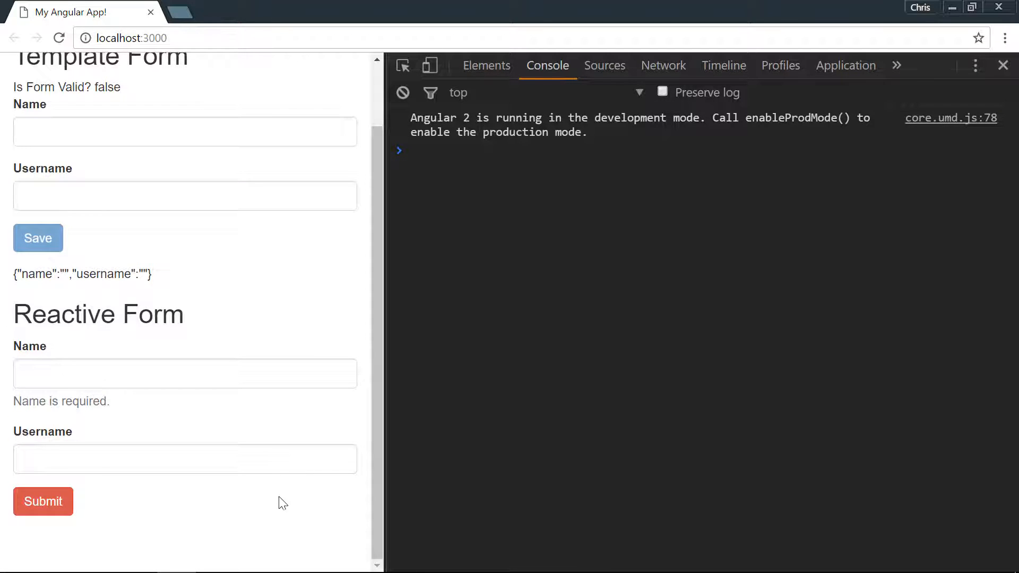
mouse_move(132, 532)
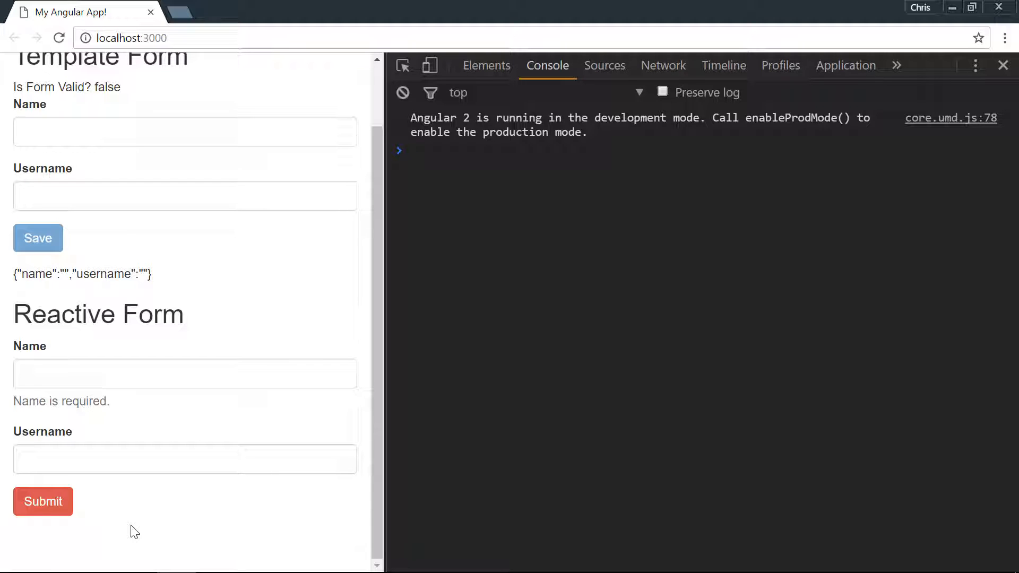
mouse_move(176, 506)
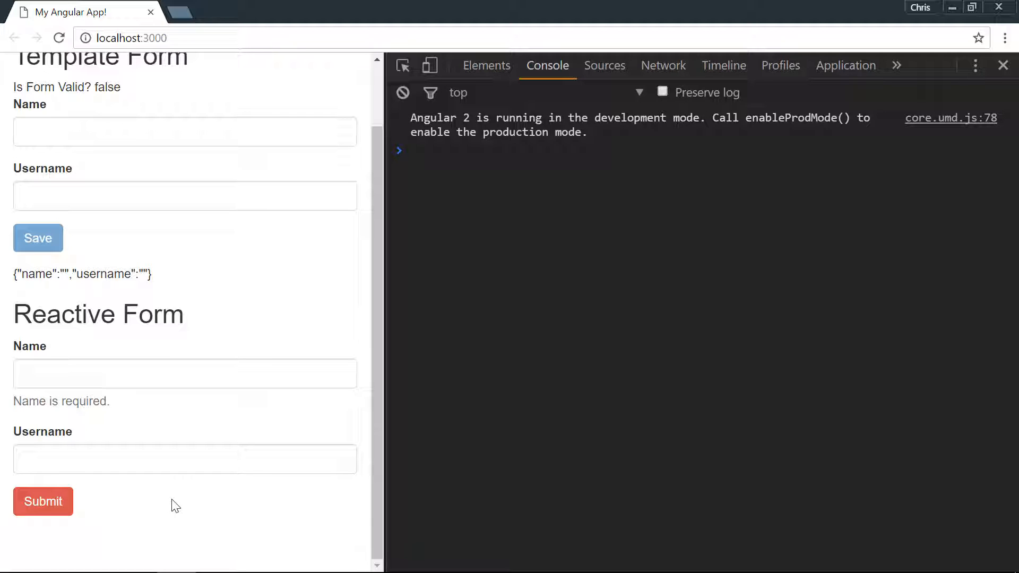
scroll(up, 3)
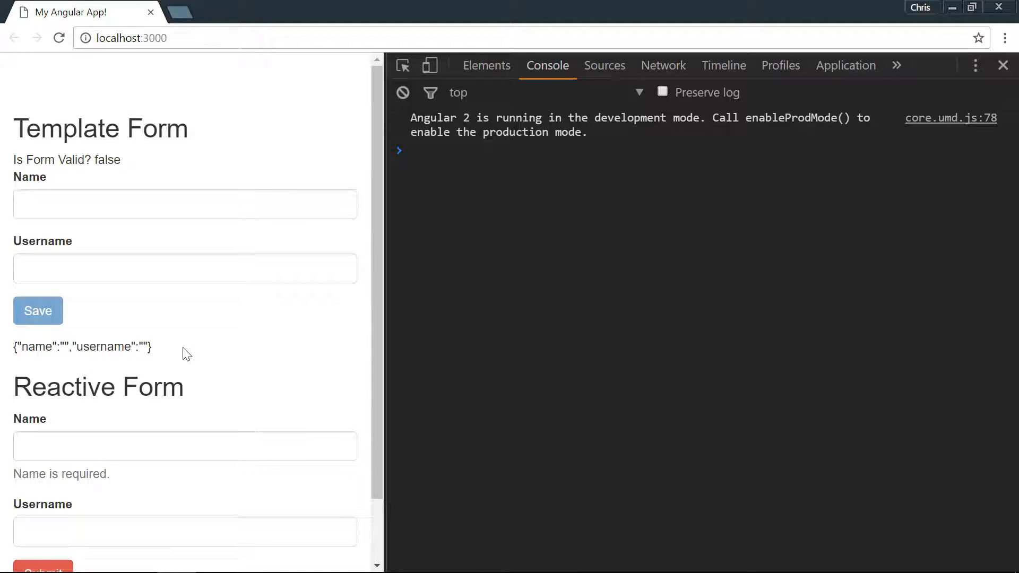
mouse_move(83, 105)
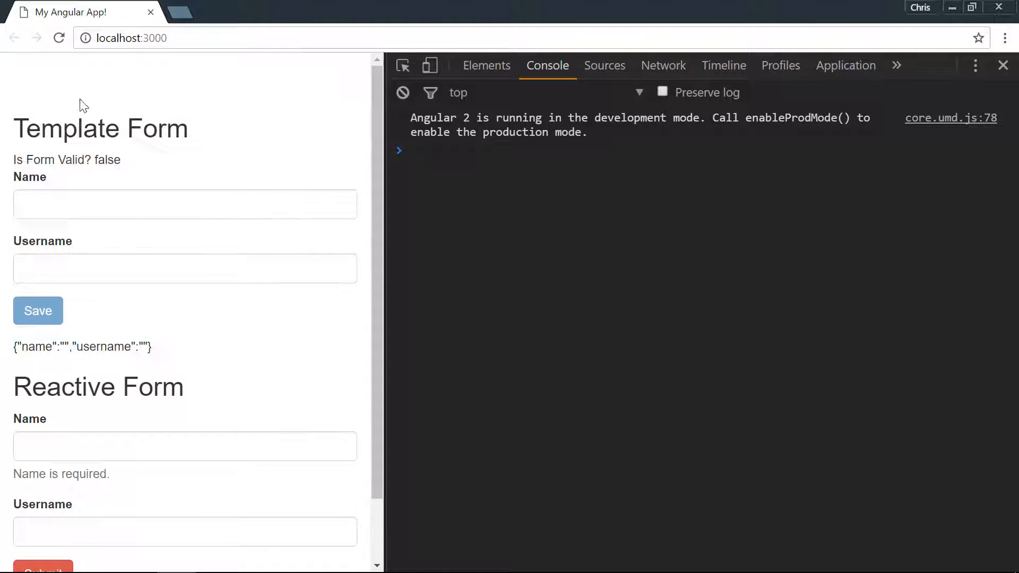
mouse_move(122, 186)
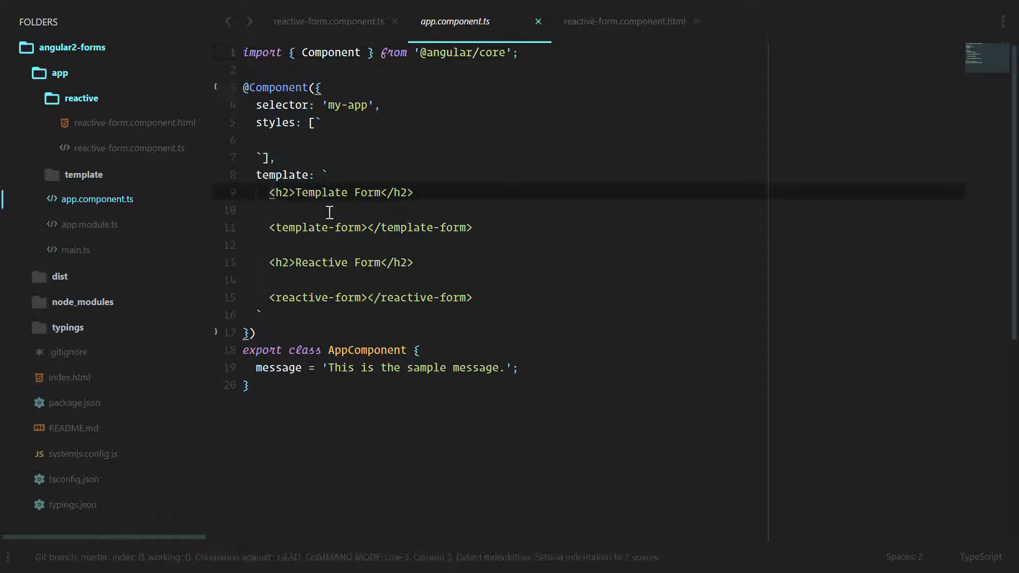
Comment out the Template Form heading and template-form element in app.component.ts
text(<!--)
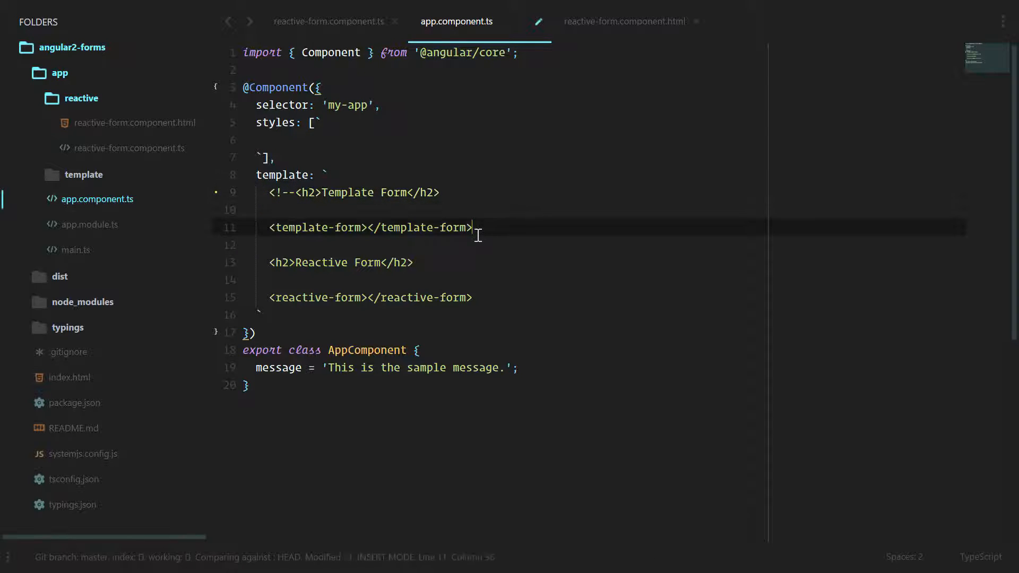
click(328, 21)
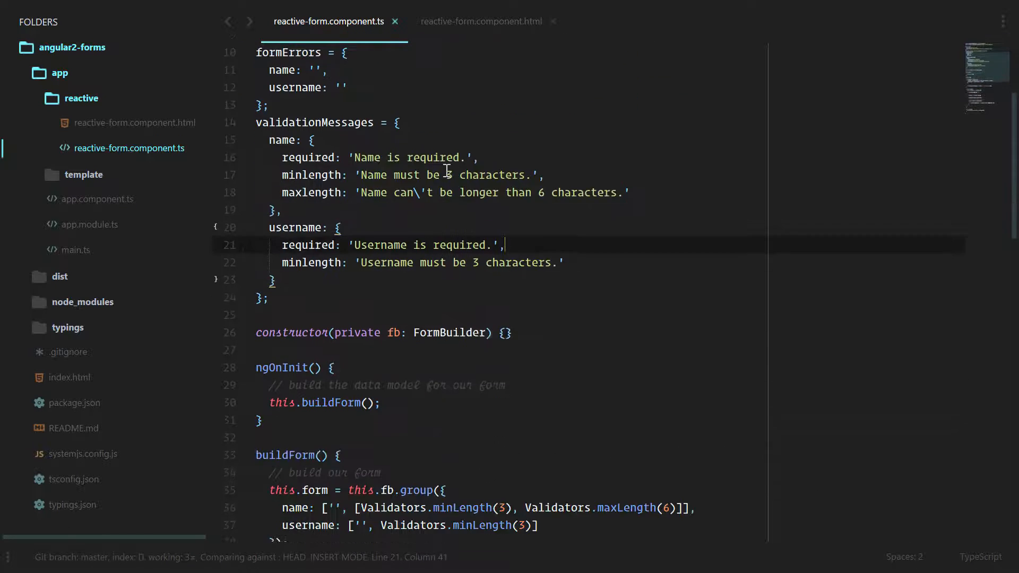
Add addresses: this.fb.array([this.fb.group({city: [''], country: ['']})]) to the form model
scroll(down, 3)
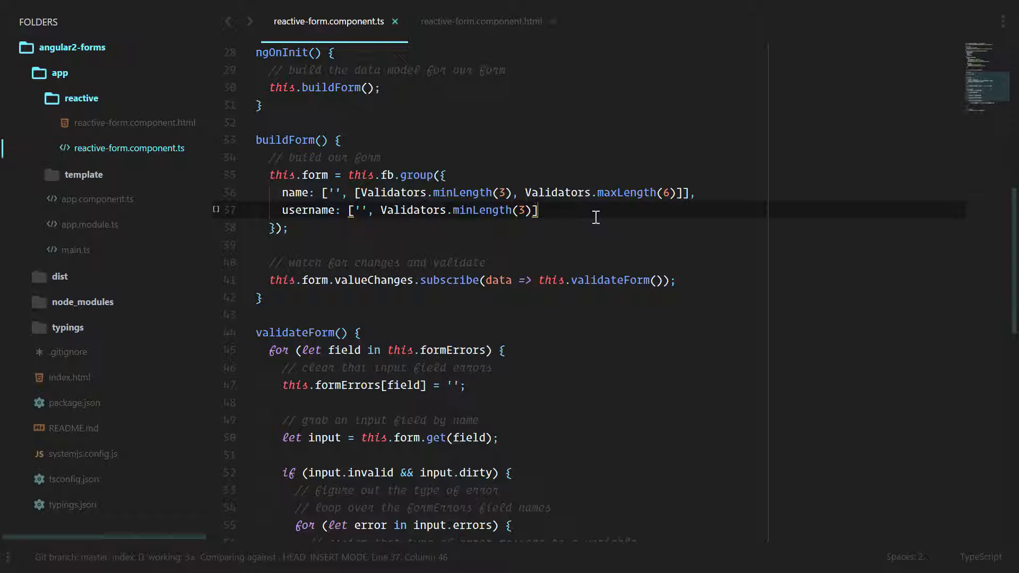
text(add)
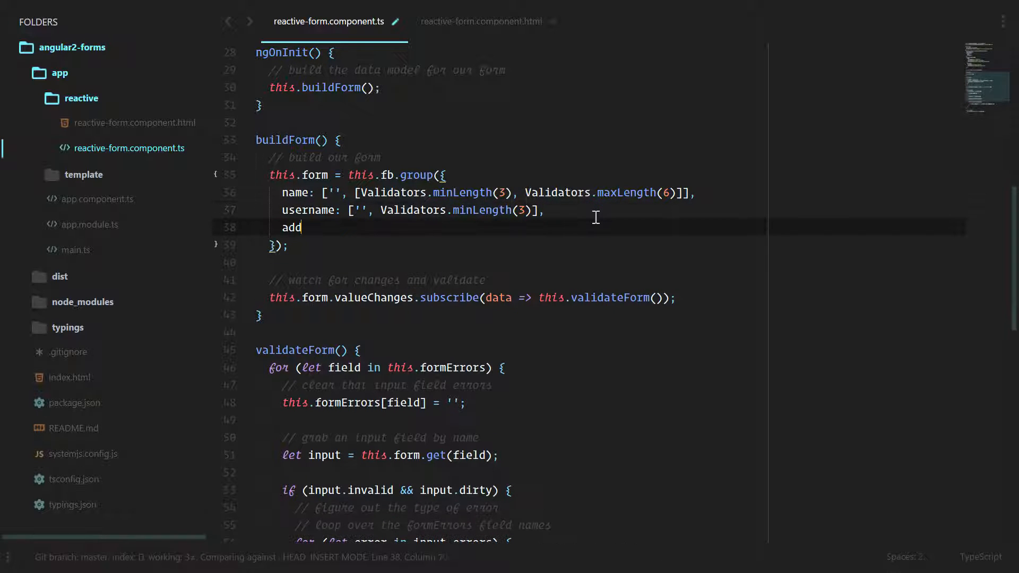
text(resses:)
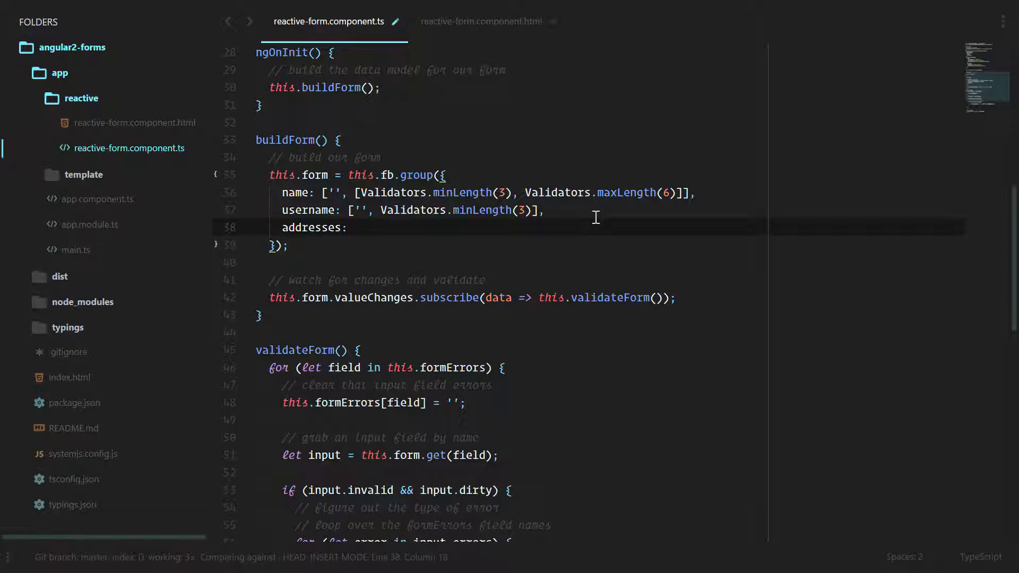
text(this.fb)
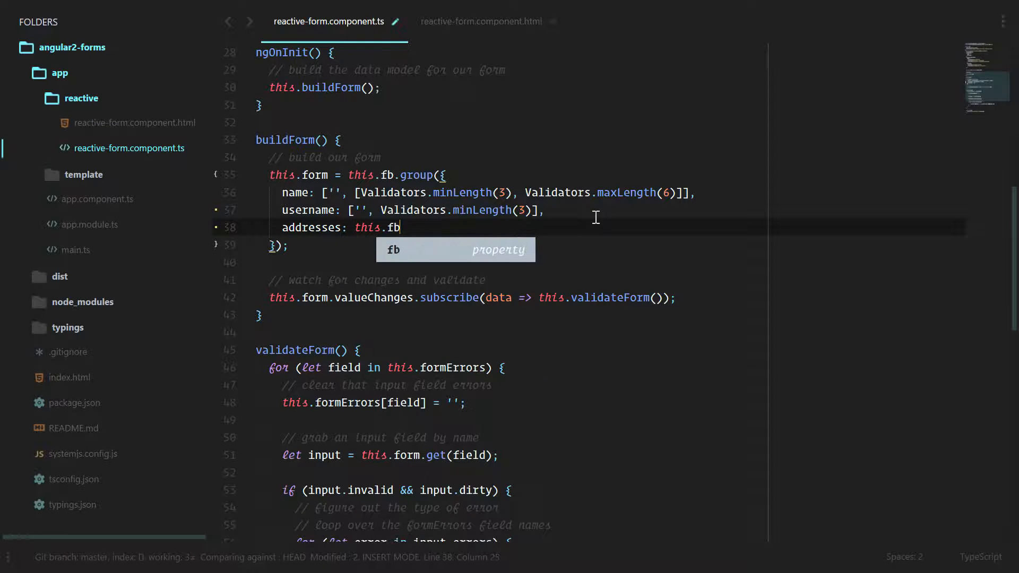
text(.array()
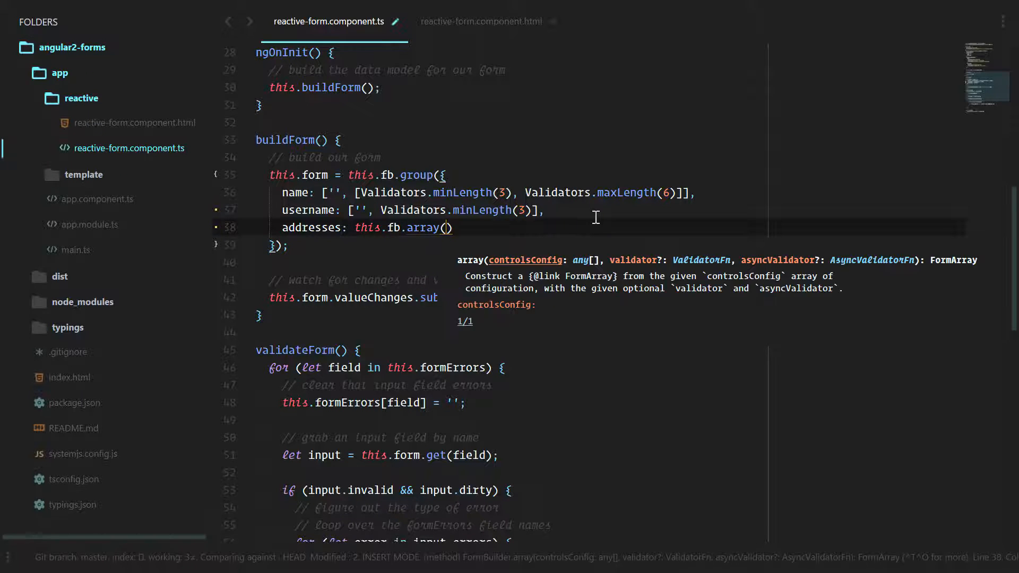
text([)
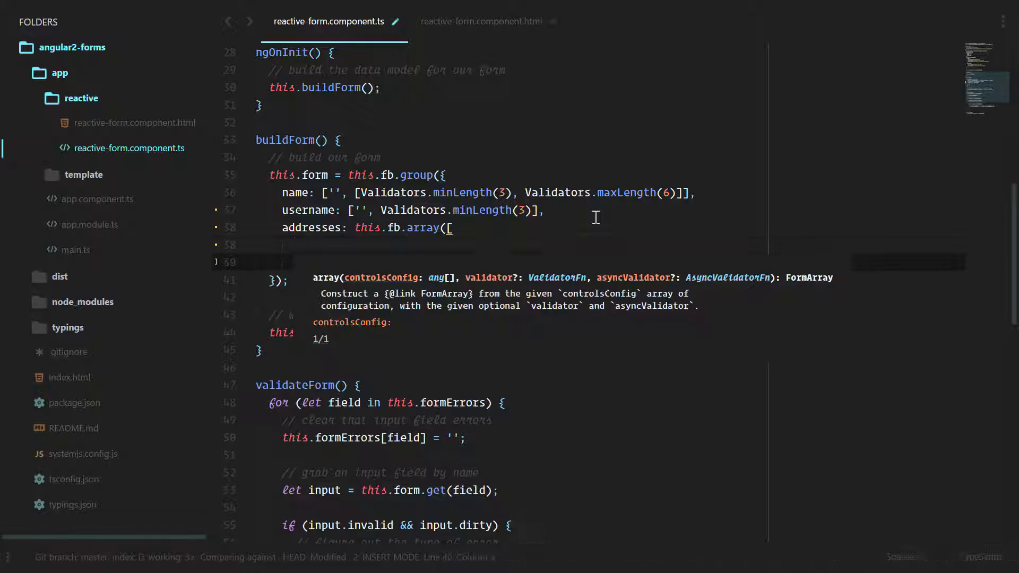
text())
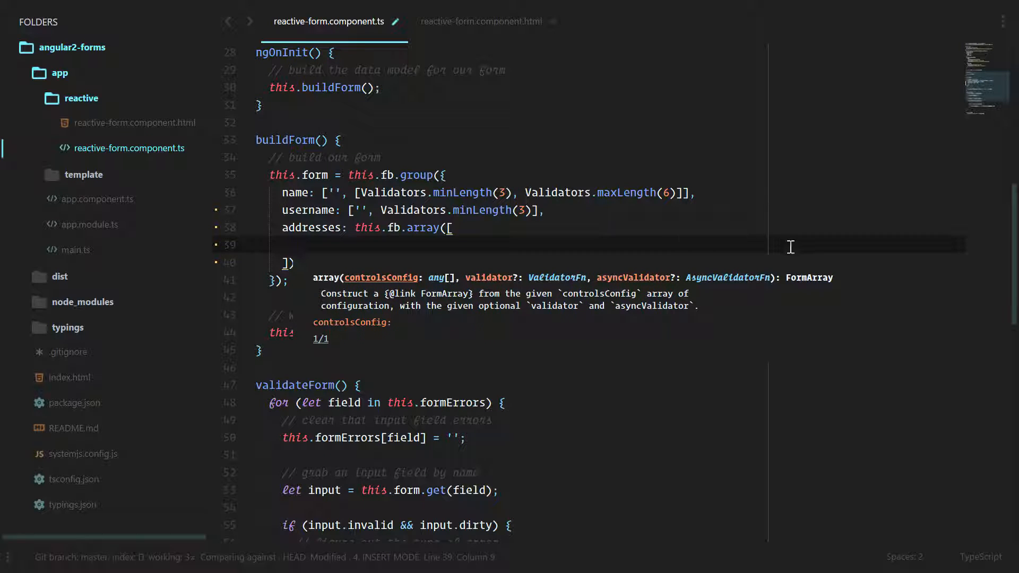
text(this)
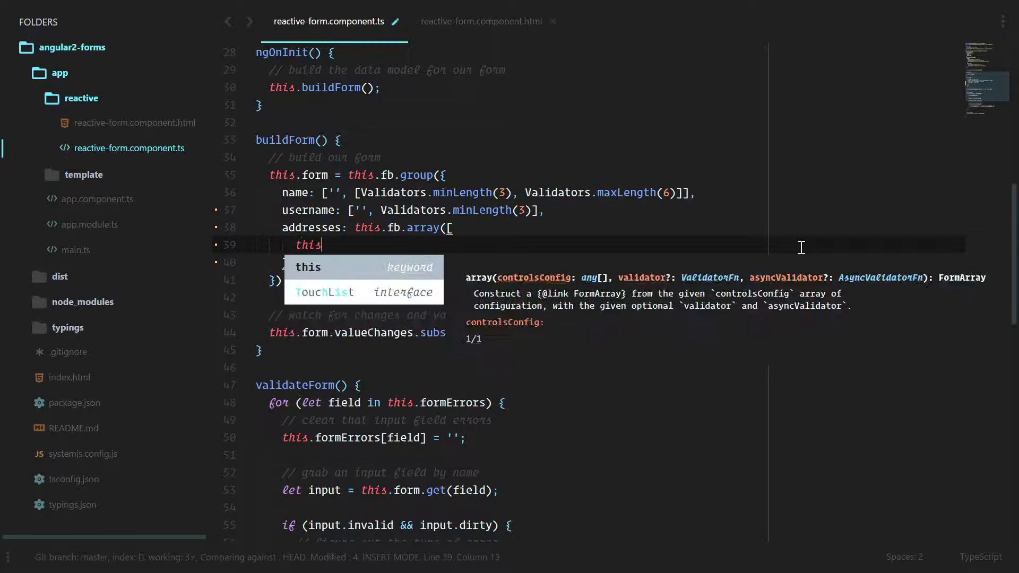
text(.fb.group({)
text(c)
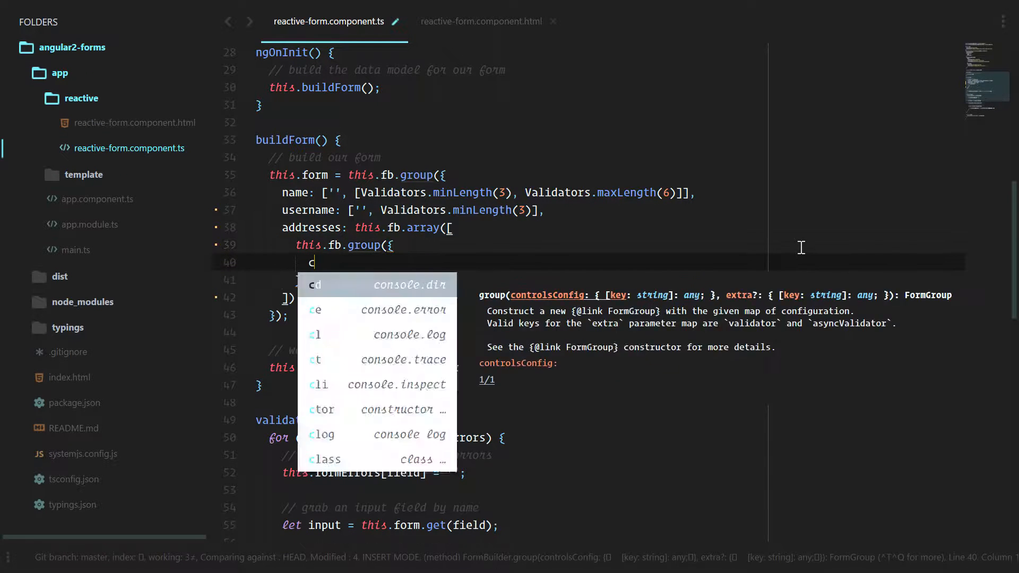
text(ity: [''],)
text(country: [)
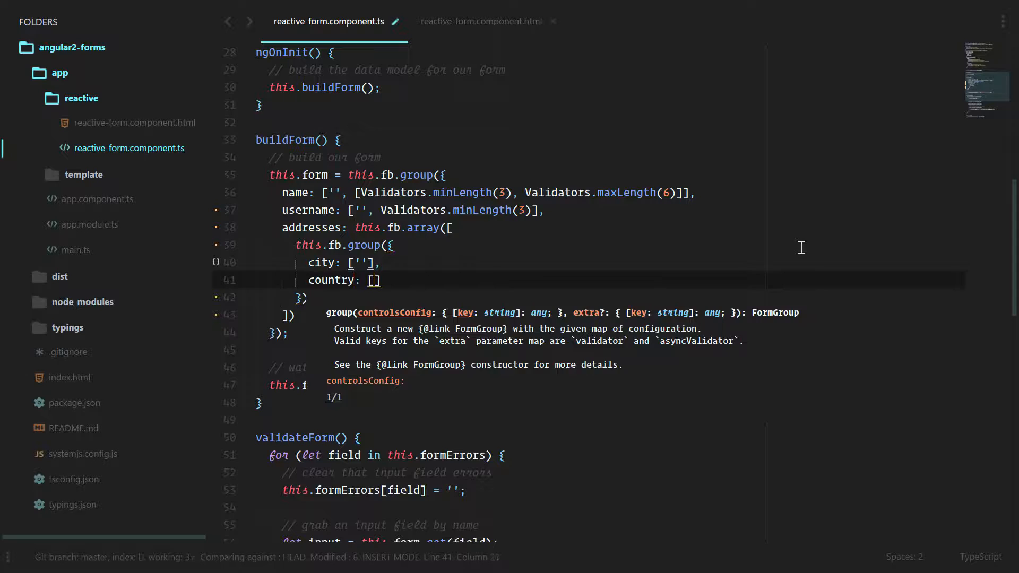
text(j)
text(')
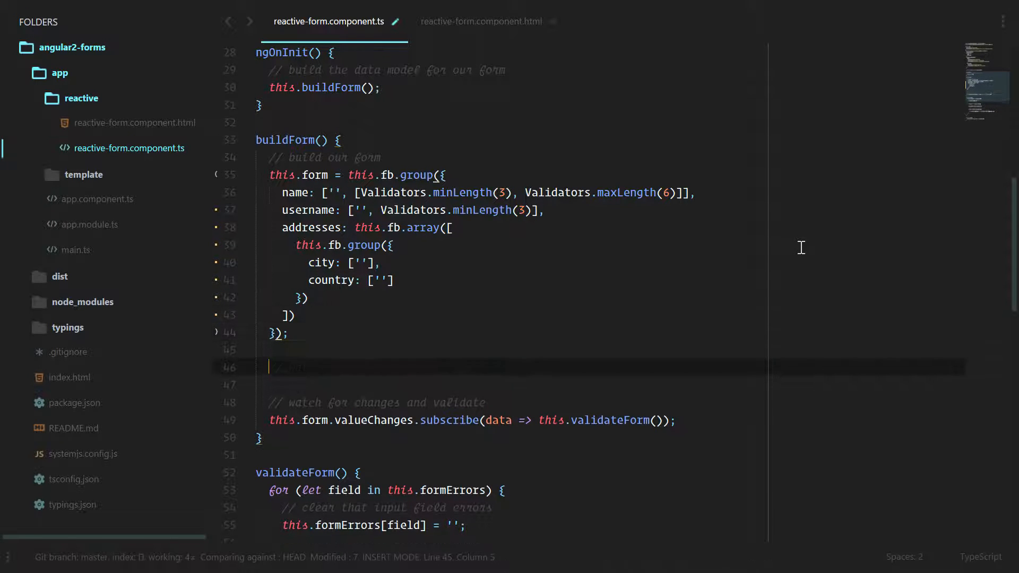
Log the built form with console.log(this.form) in buildForm
text(console.log(this.form)
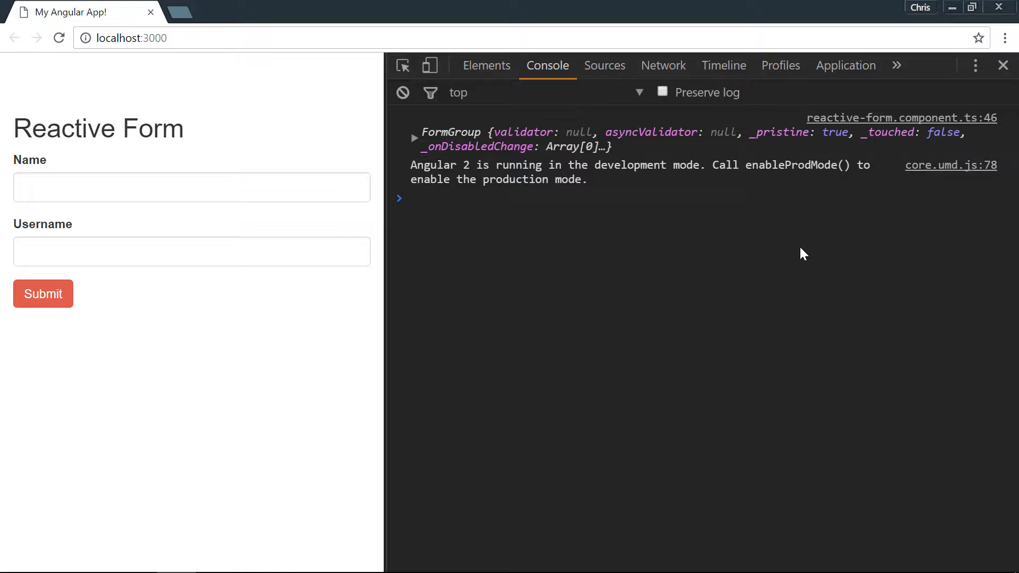
mouse_move(593, 241)
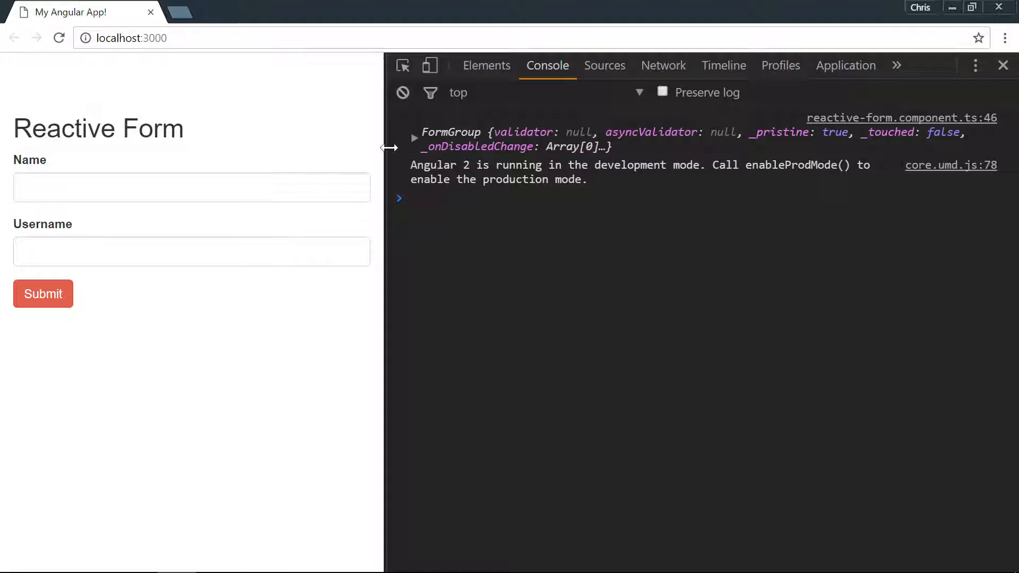
Expand the logged FormGroup's controls to inspect the addresses FormArray, then collapse it
click(415, 132)
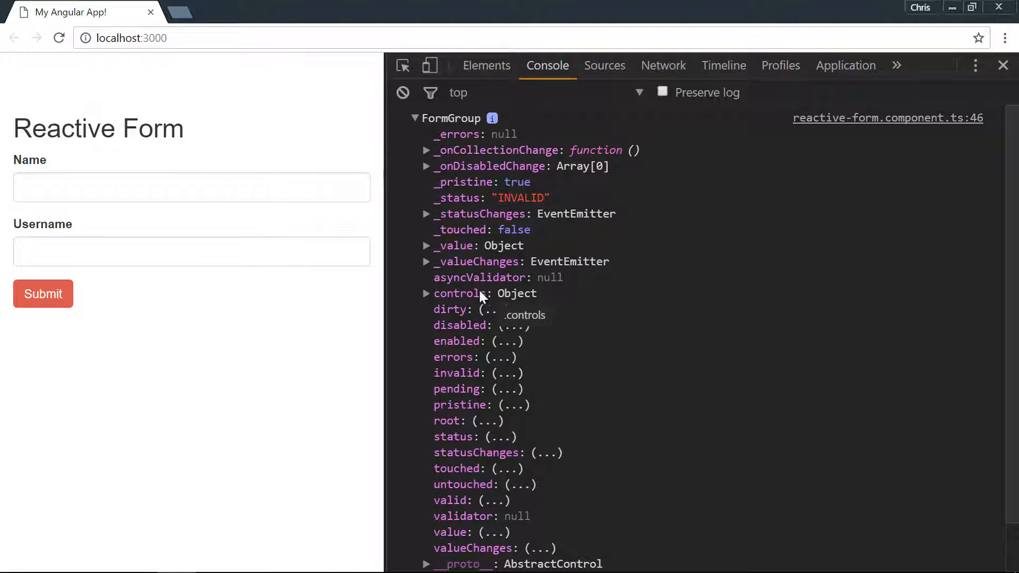
click(427, 293)
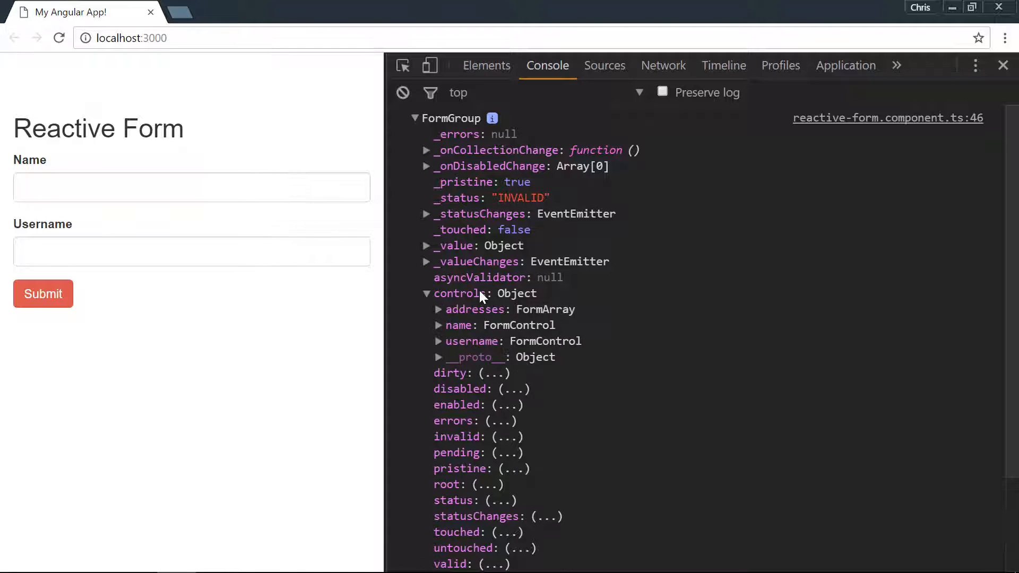
scroll(down, 3)
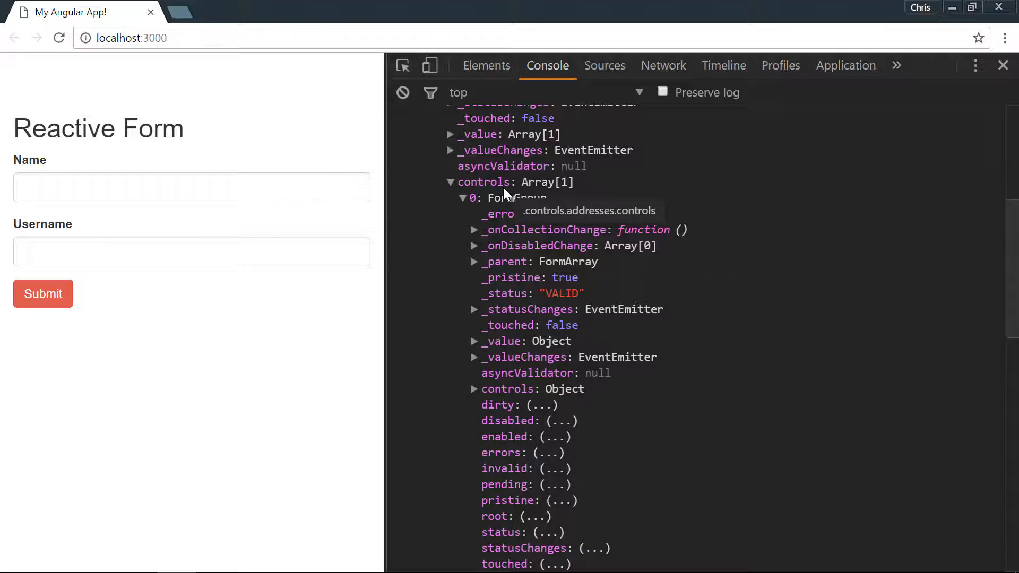
click(475, 389)
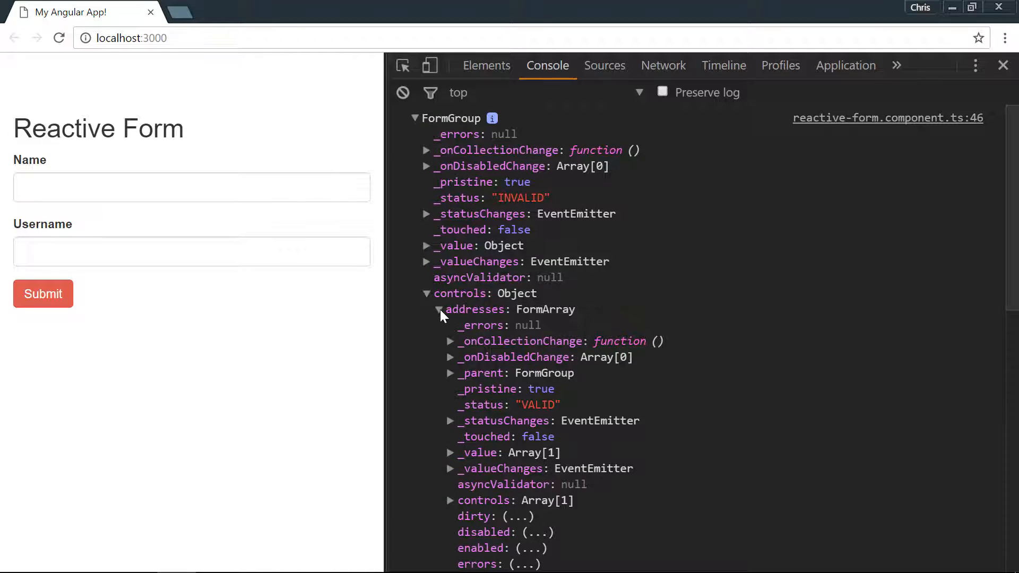
click(440, 309)
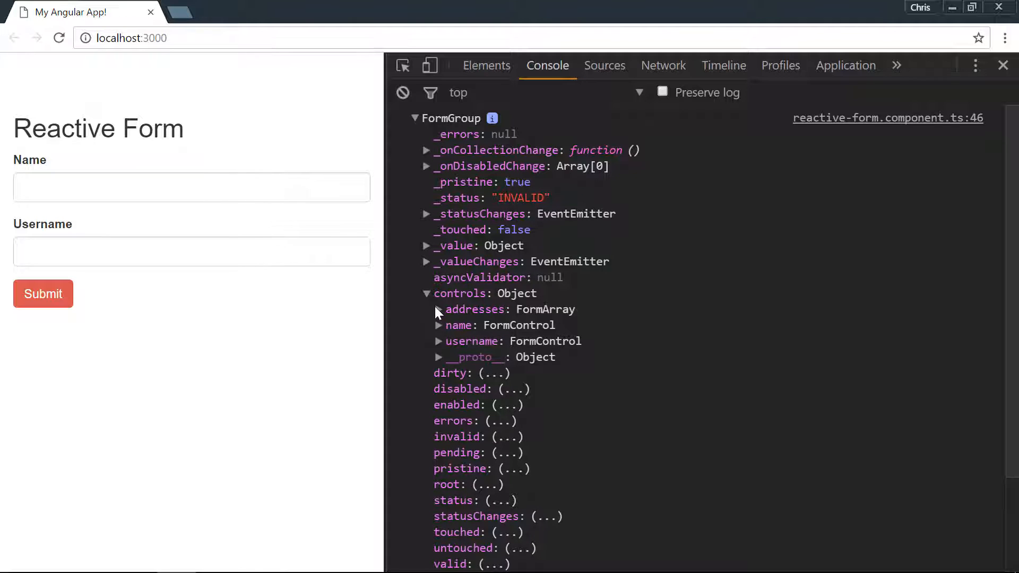
mouse_move(188, 351)
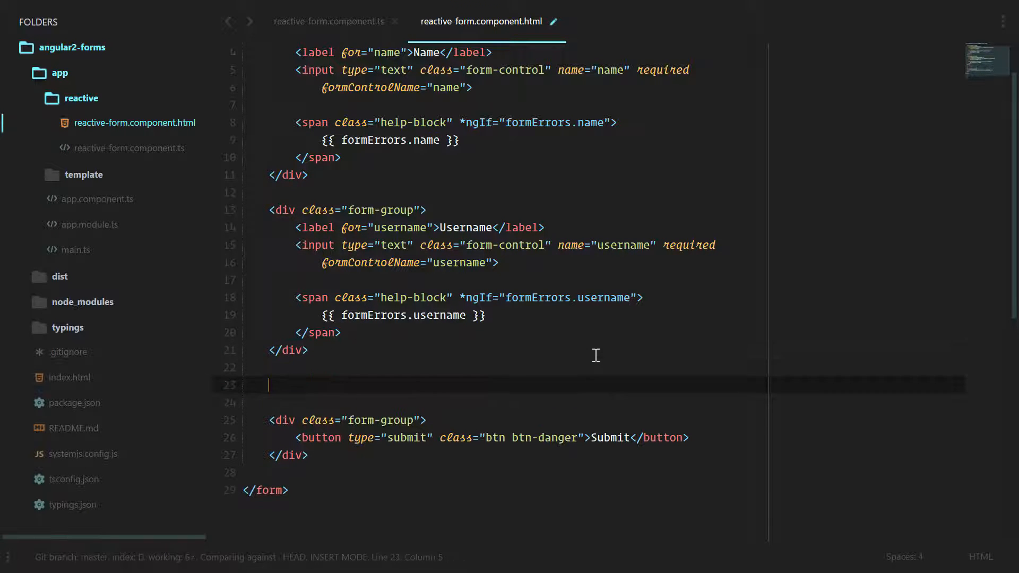
Add an <!-- addresses --> comment and an empty form-group div with formArrayName="addresses"
text(<!-- address -->)
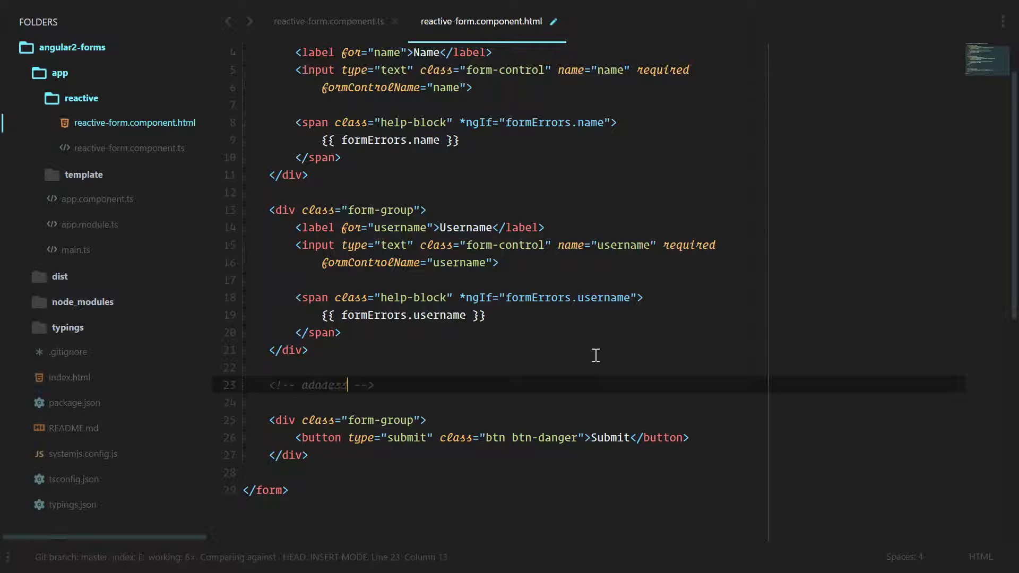
key(Enter)
text(<div class="form-group"></div>)
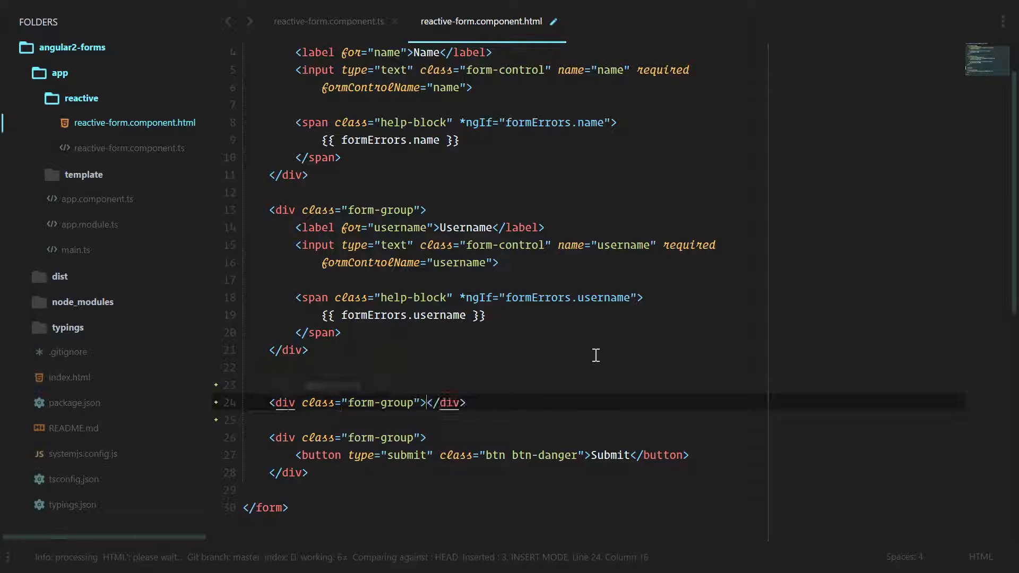
text(<!-- addresses -->)
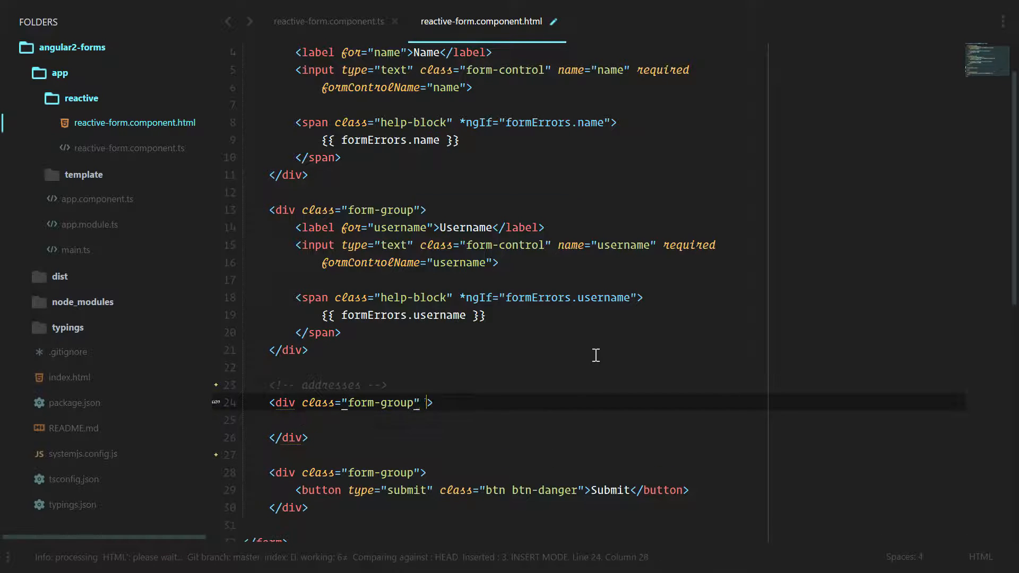
text(formArrayName=")
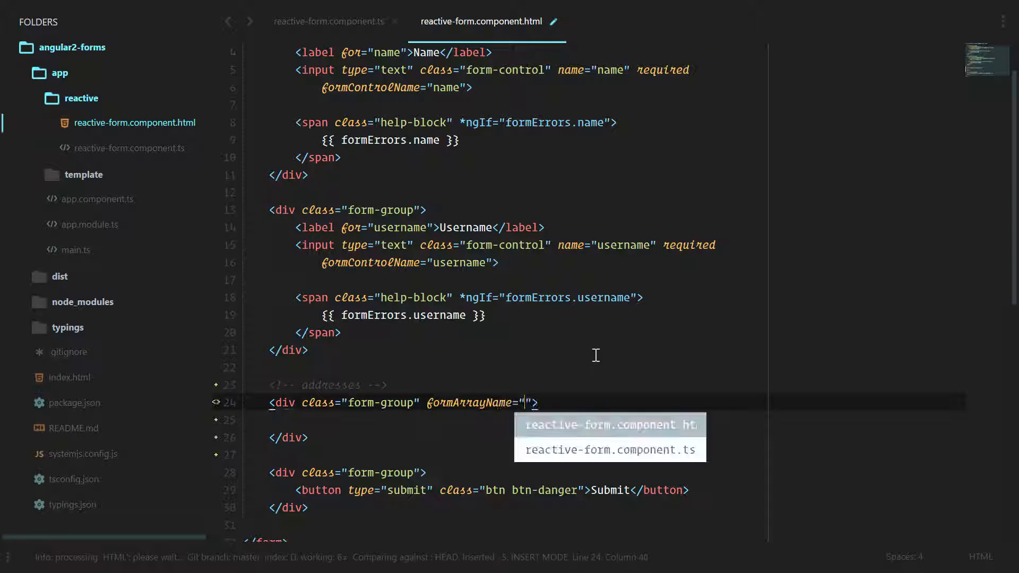
text(addresses)
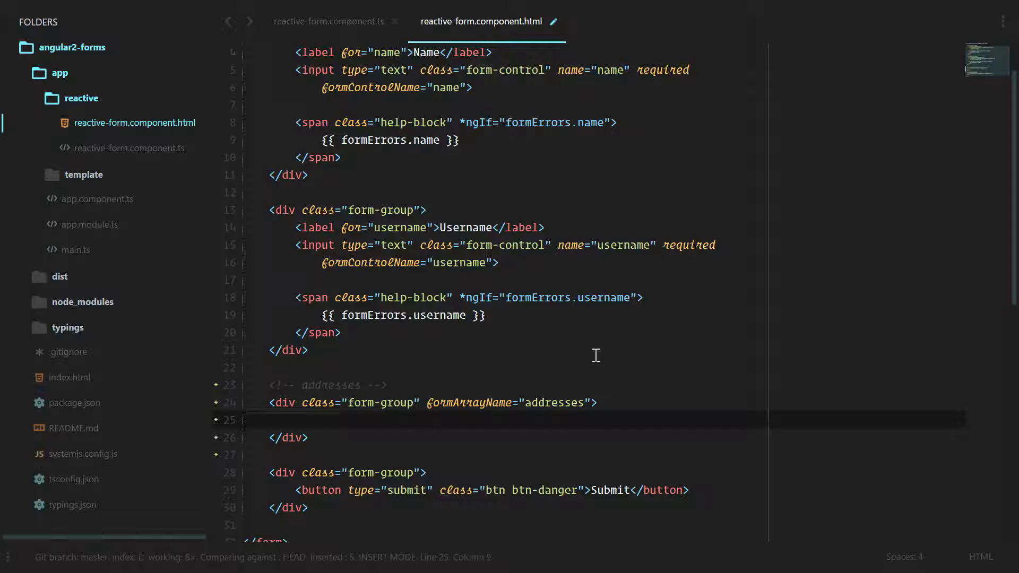
text(<)
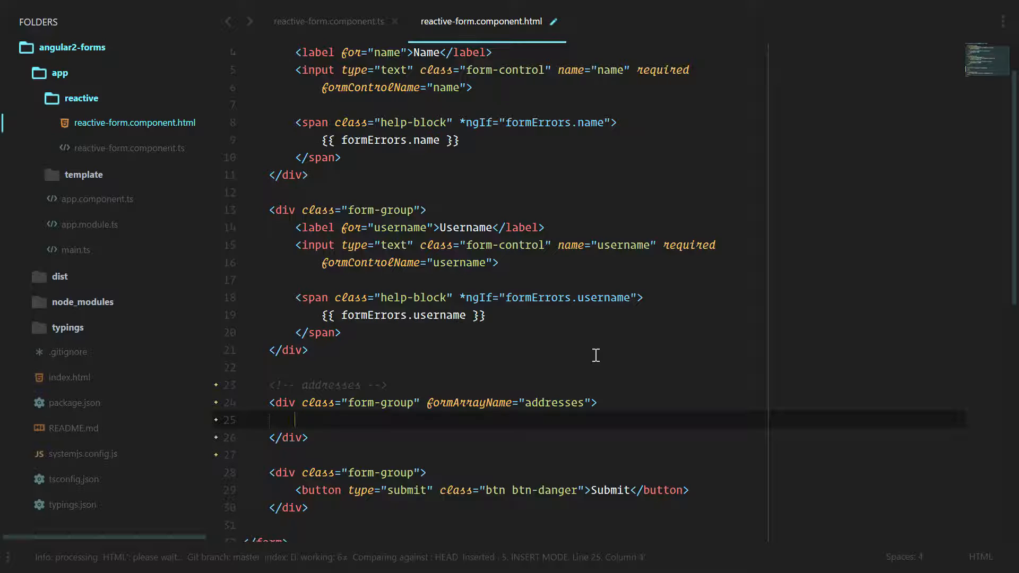
Add an *ngFor div over form.controls.addresses.controls with let i=index
text(<div *)
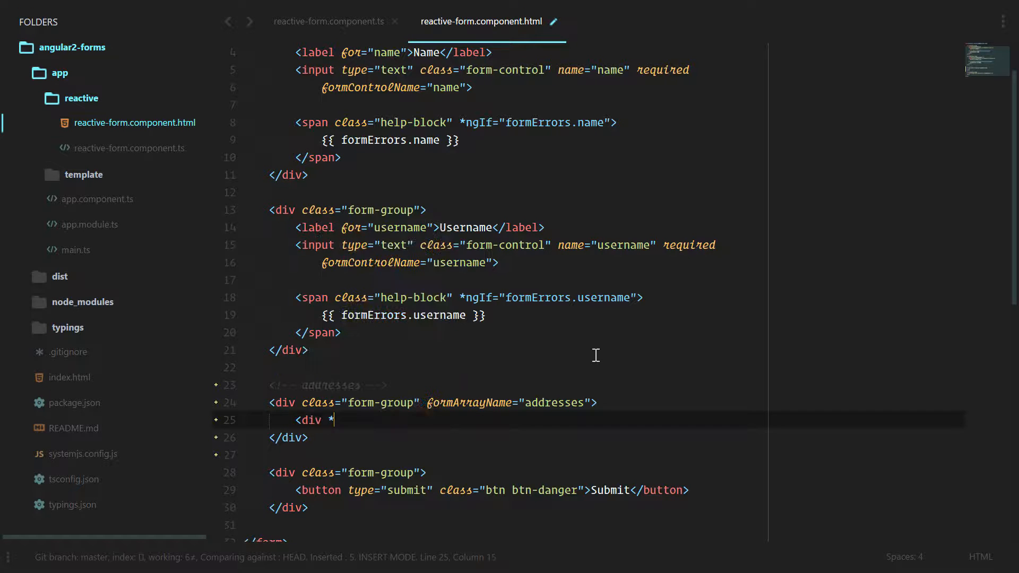
text(ngFor="let address of form.)
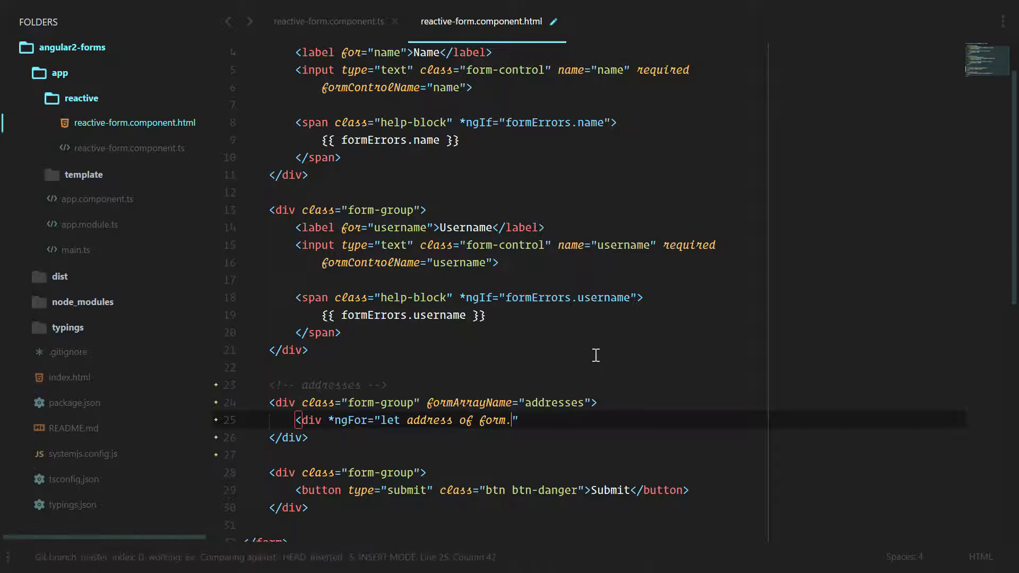
text(controls.)
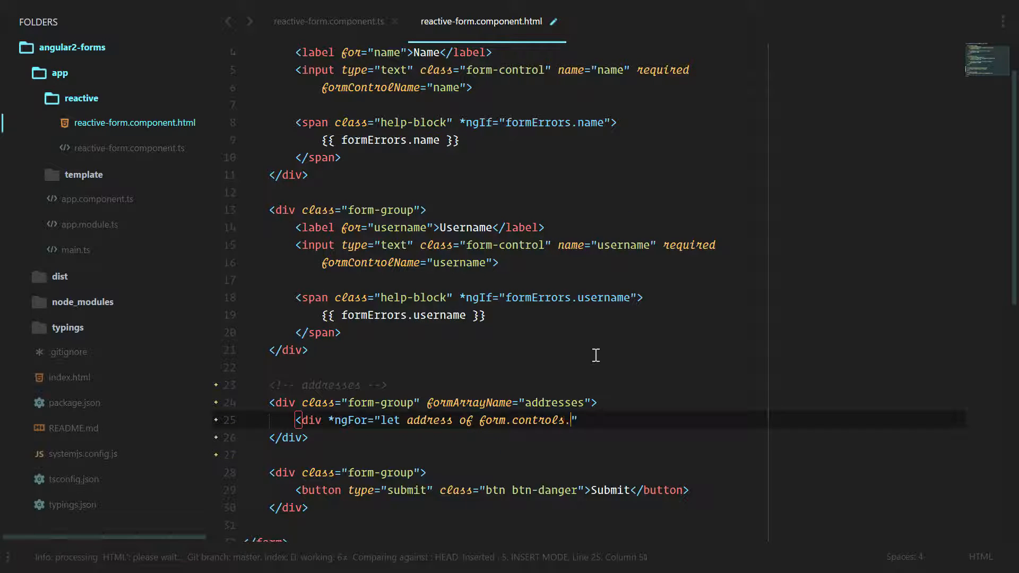
text(addresses)
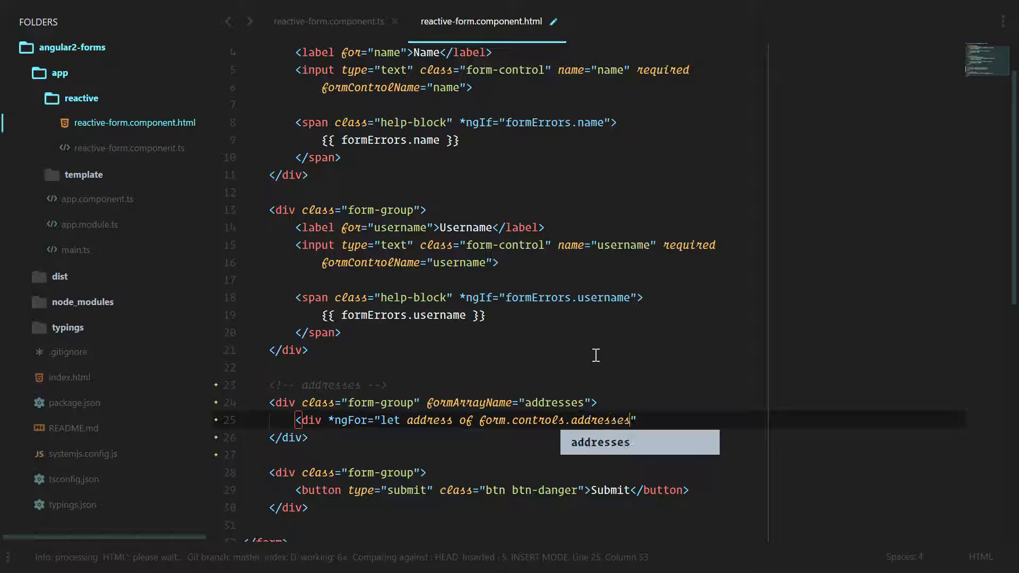
text(.controls)
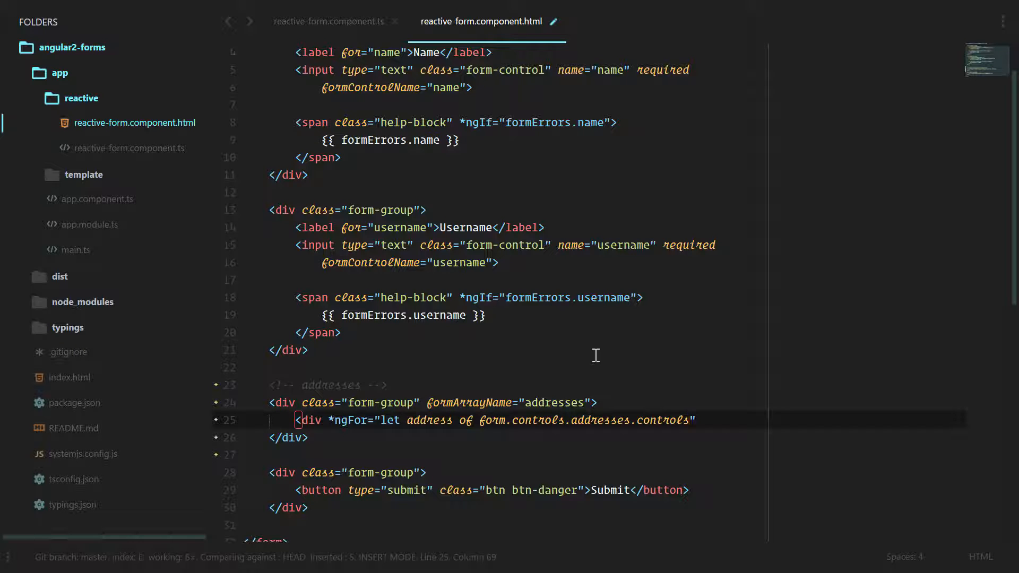
text(;)
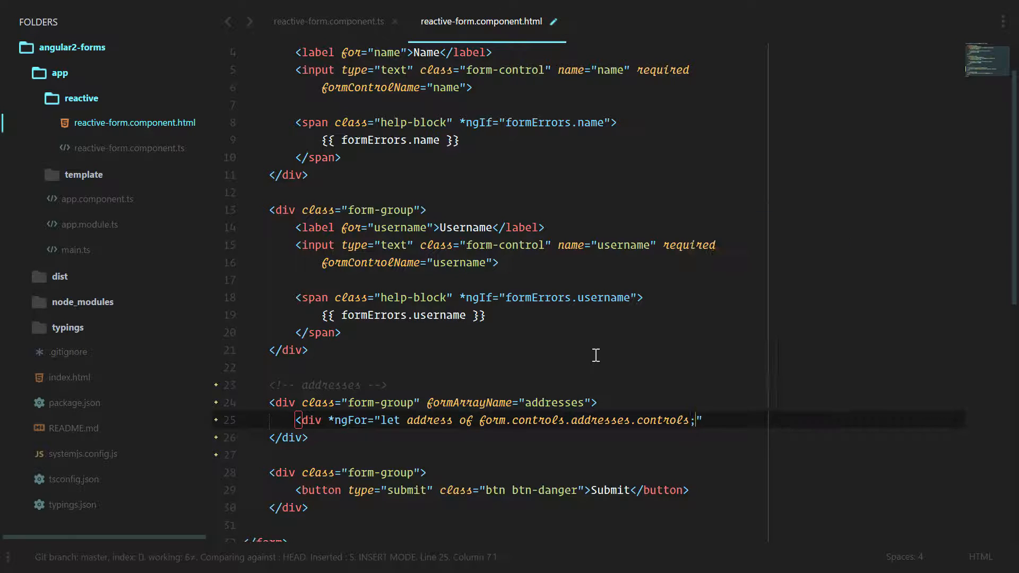
text(let i=inde)
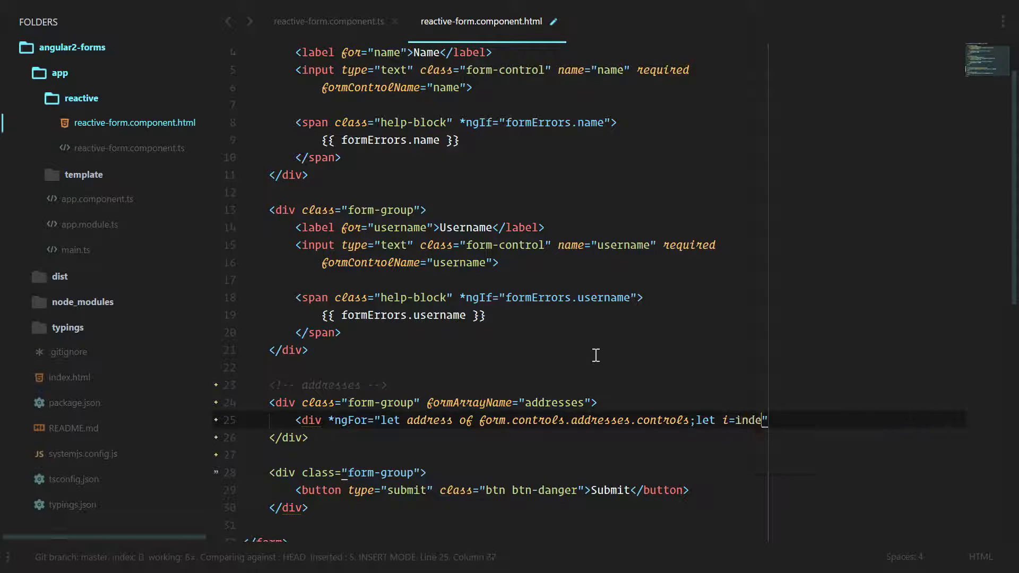
text(x;">j)
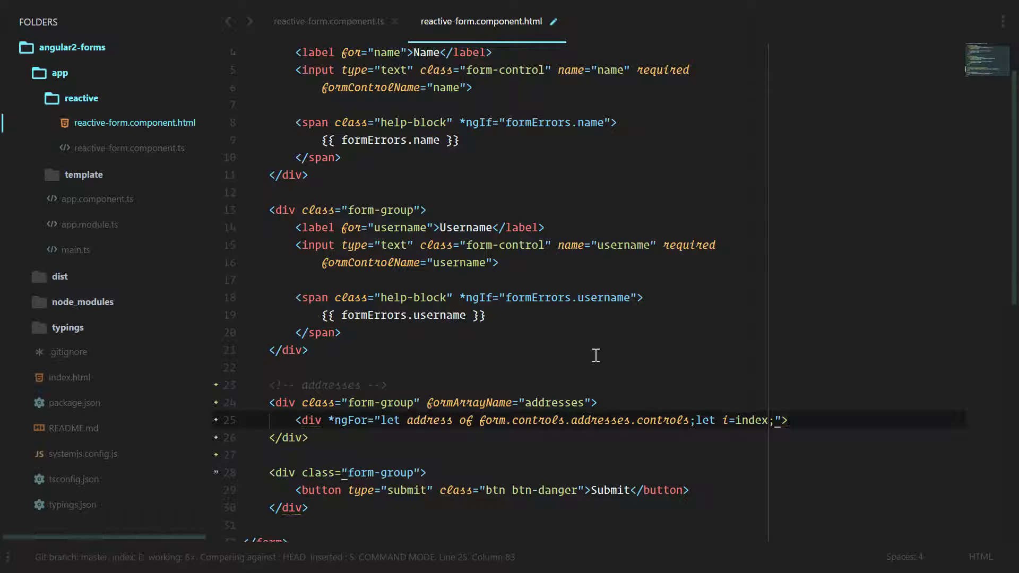
text(</)
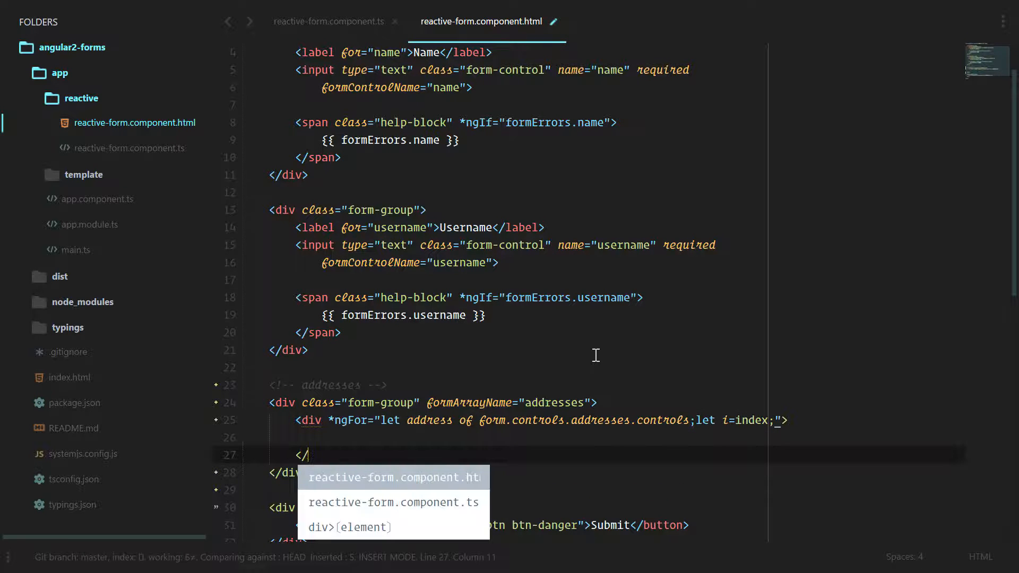
key(Escape)
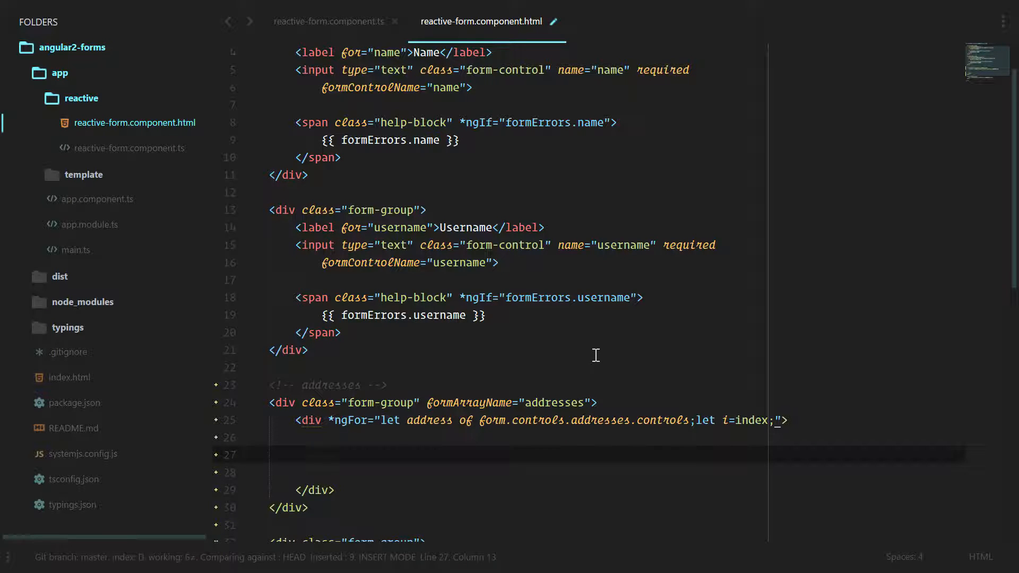
Add a panel-primary div whose panel-heading shows Address #{{ i }}
text(divc)
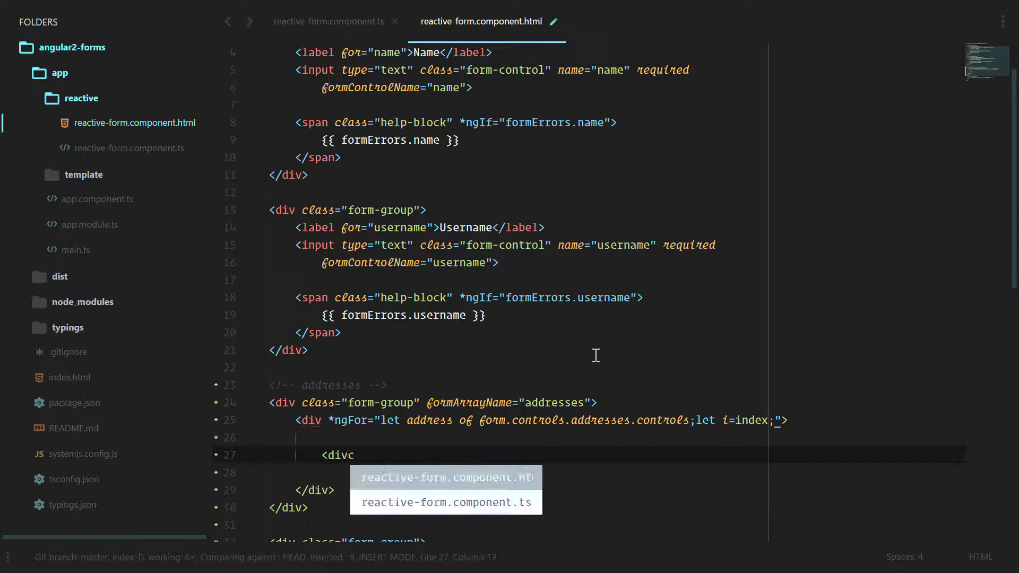
text(class="panel panel-p)
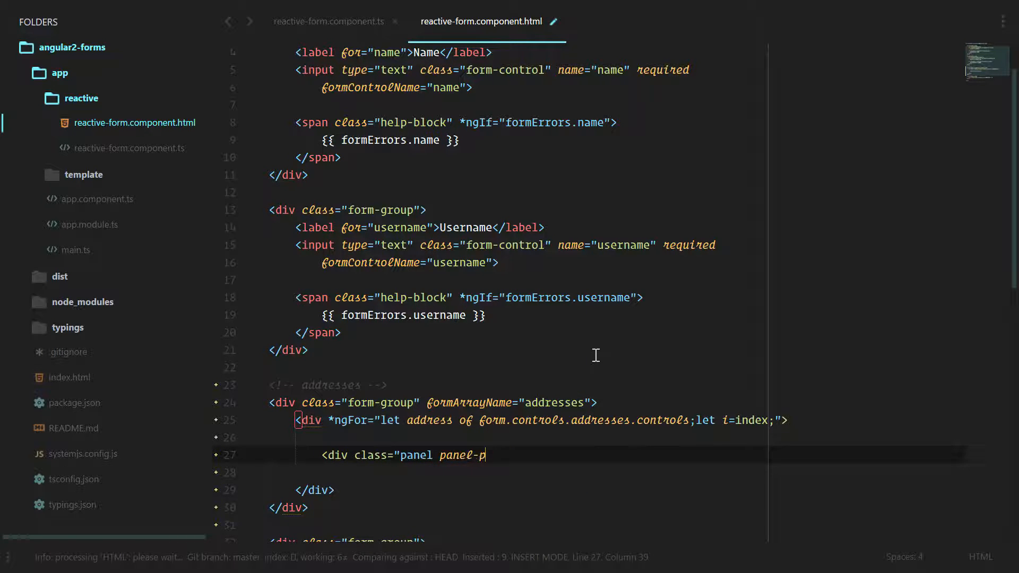
text(rimary">)
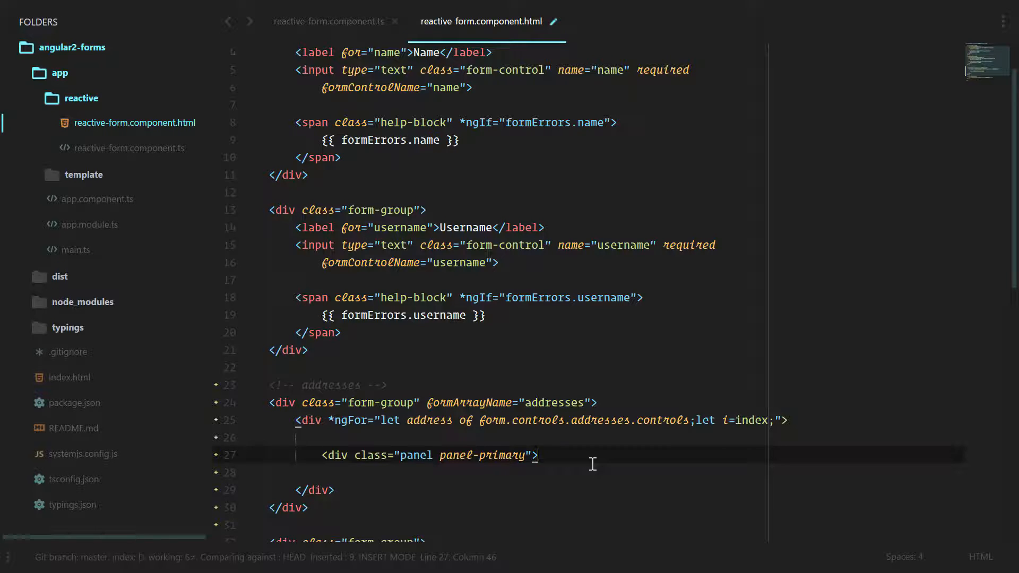
text(<div class="panel-hea")
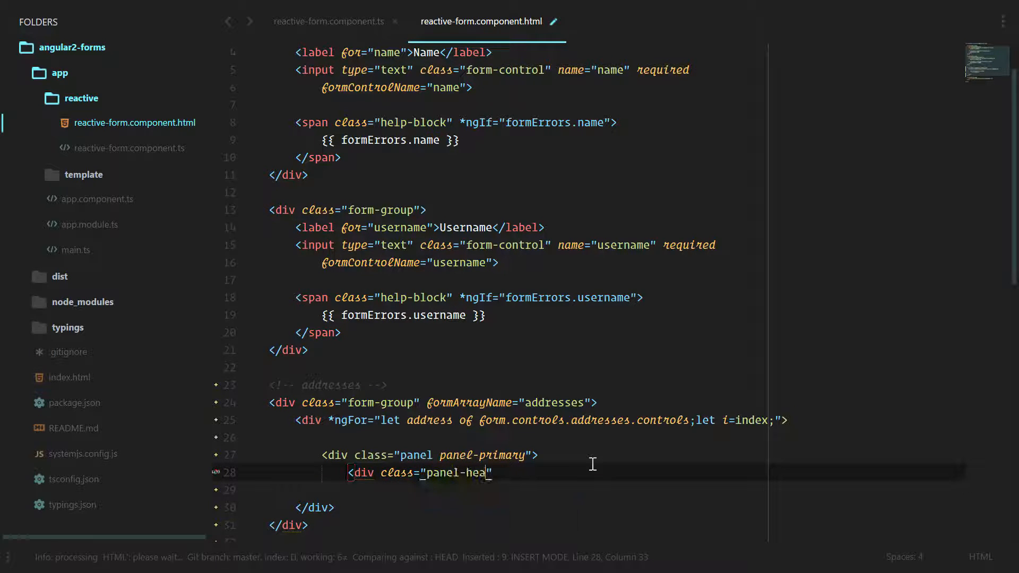
text(ding">)
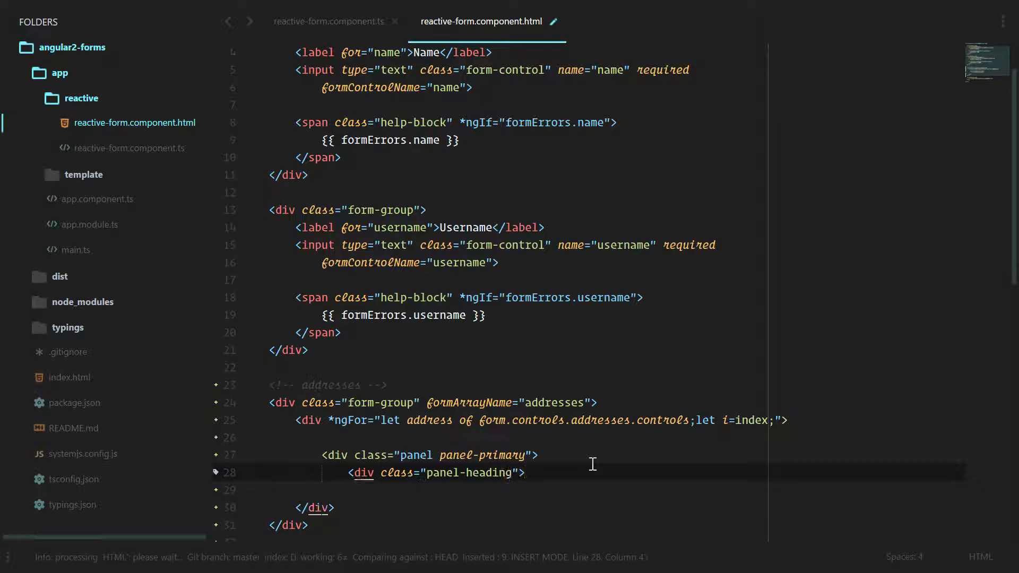
key(enter)
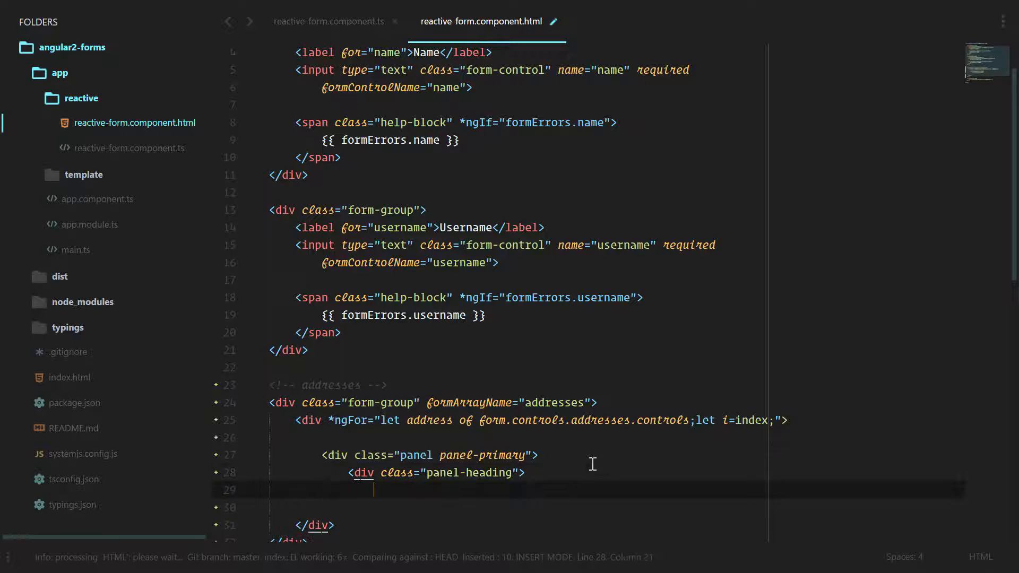
text(Address #)
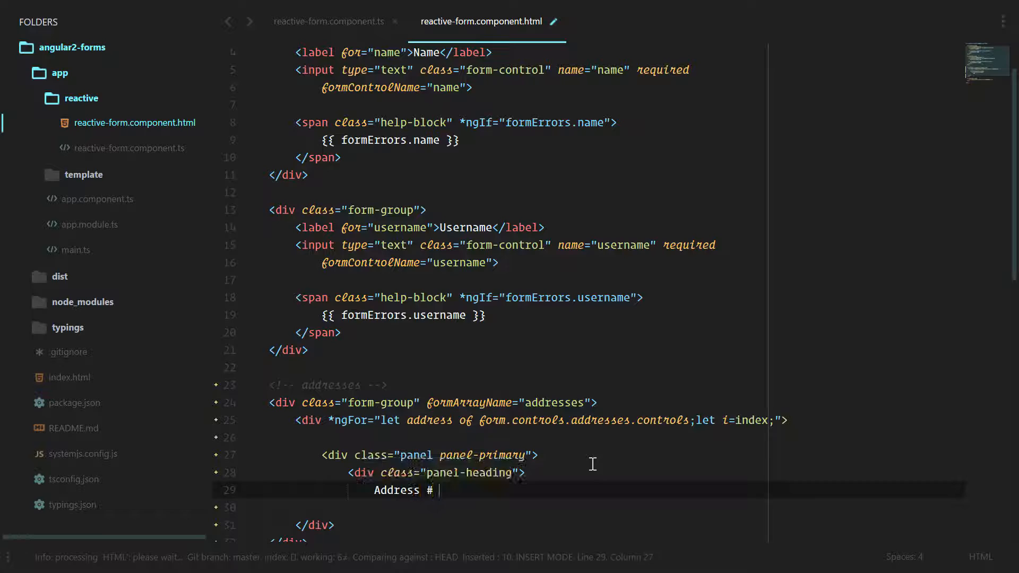
text({{ i}})
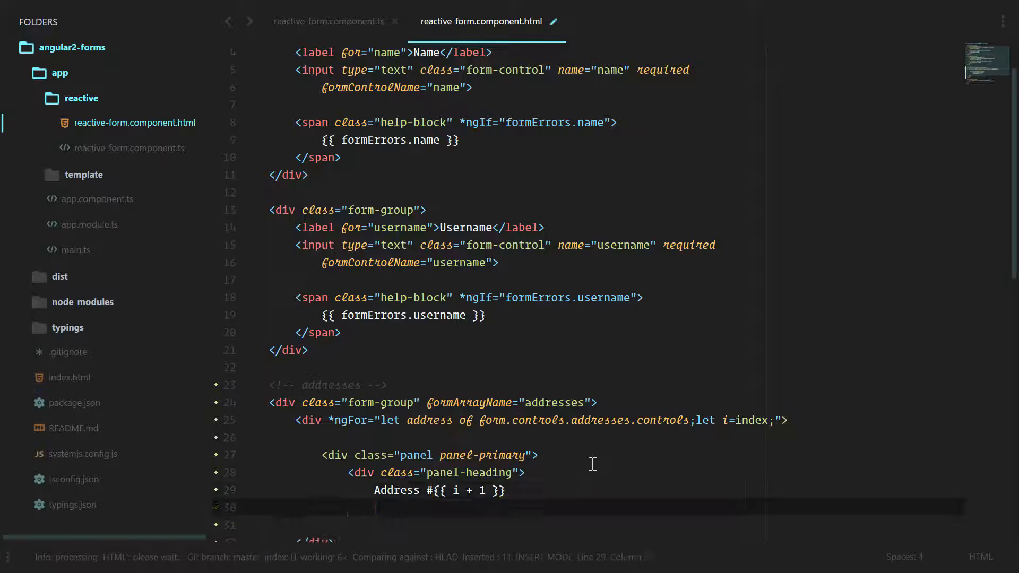
text(</div>)
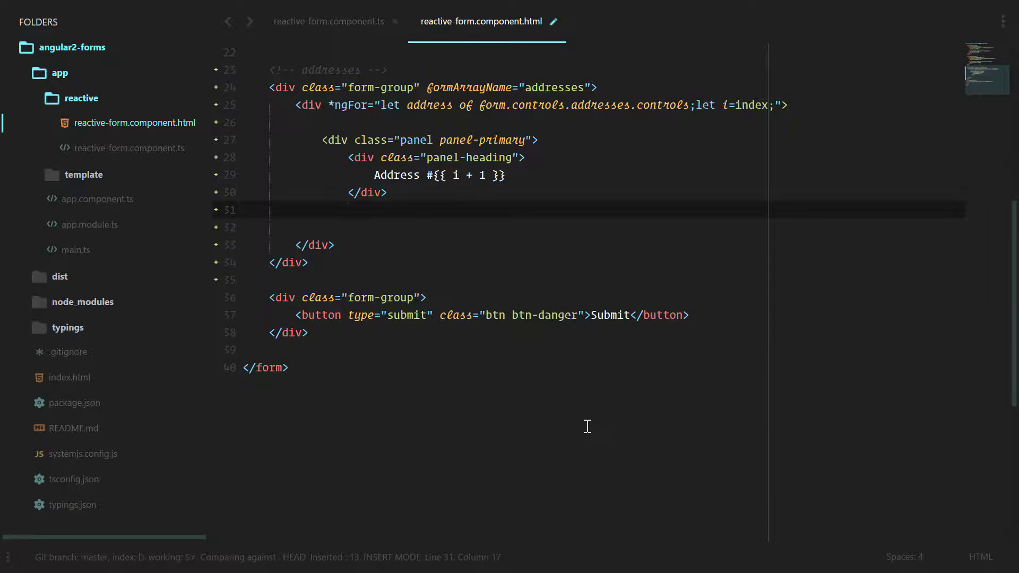
Add a panel-body div containing a form-group div
text(<div clas)
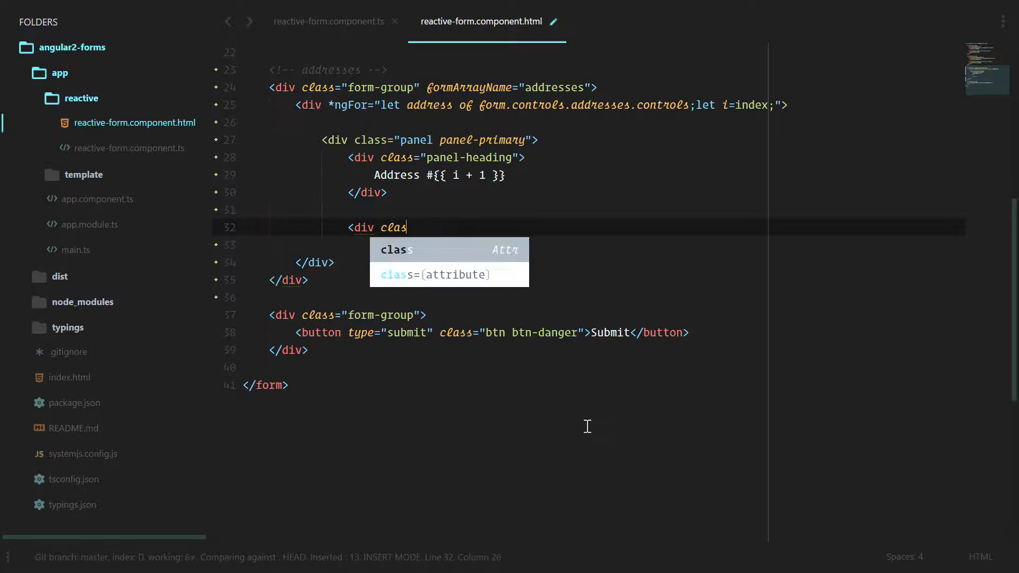
text(s="panel-body">)
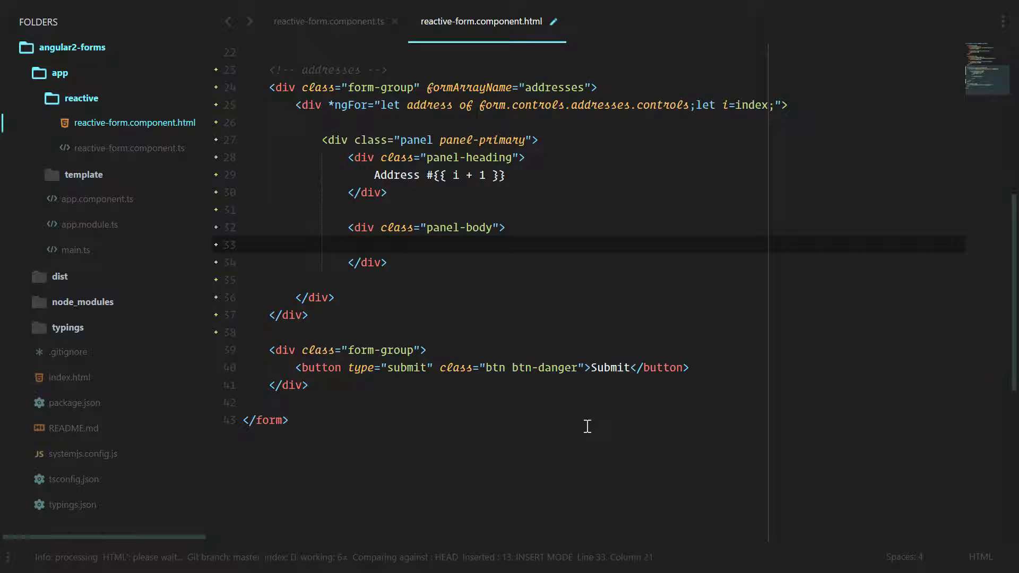
text(<div c)
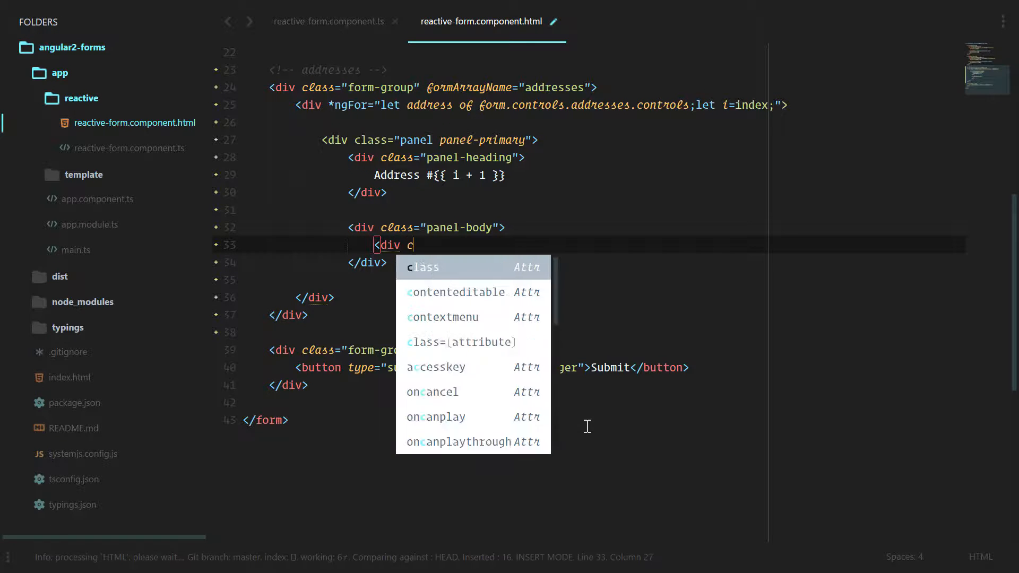
text(lass="form-group")
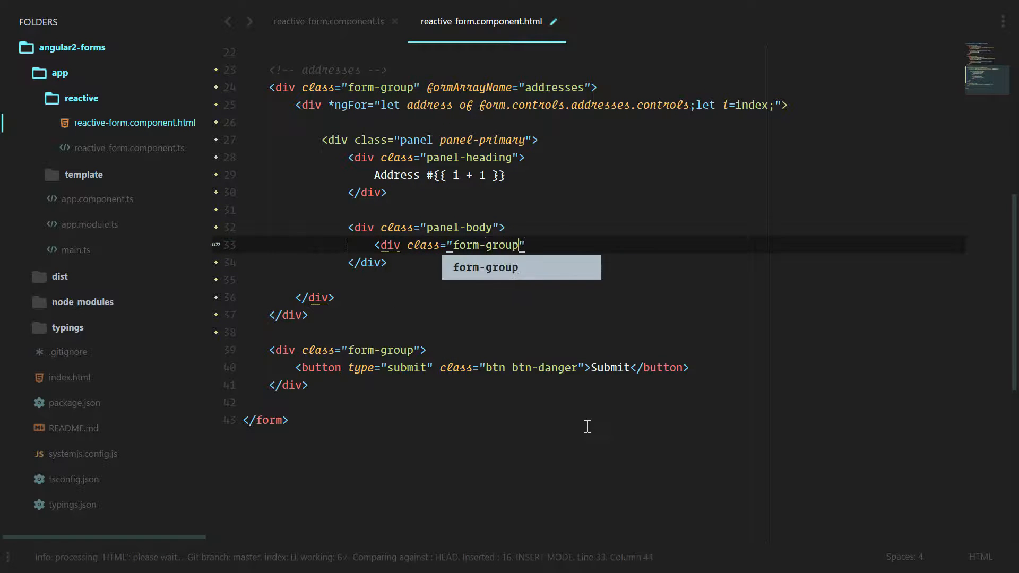
key(enter)
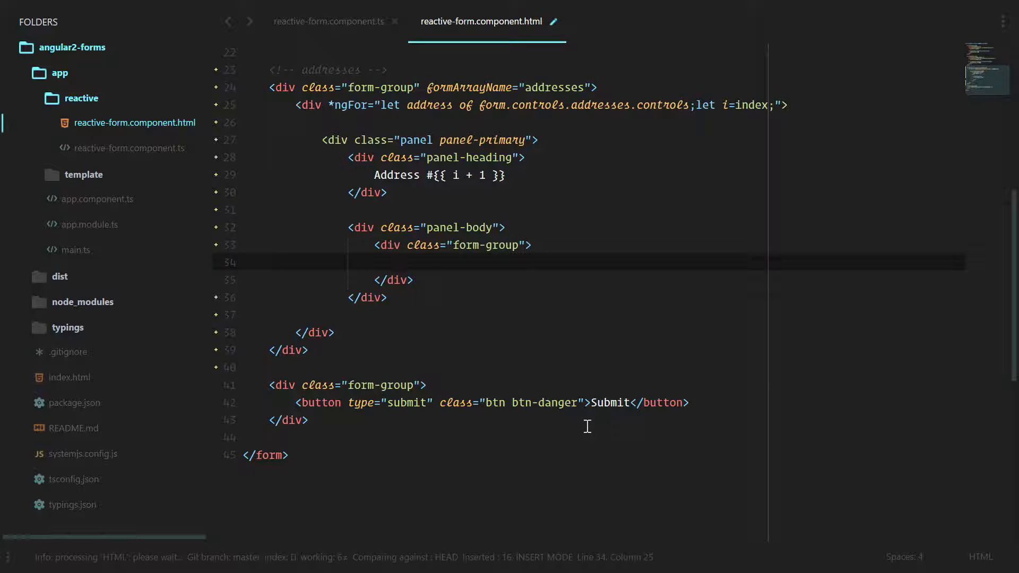
Add a City label and a required form-control text input with formControlName="city"
text(<label></label>)
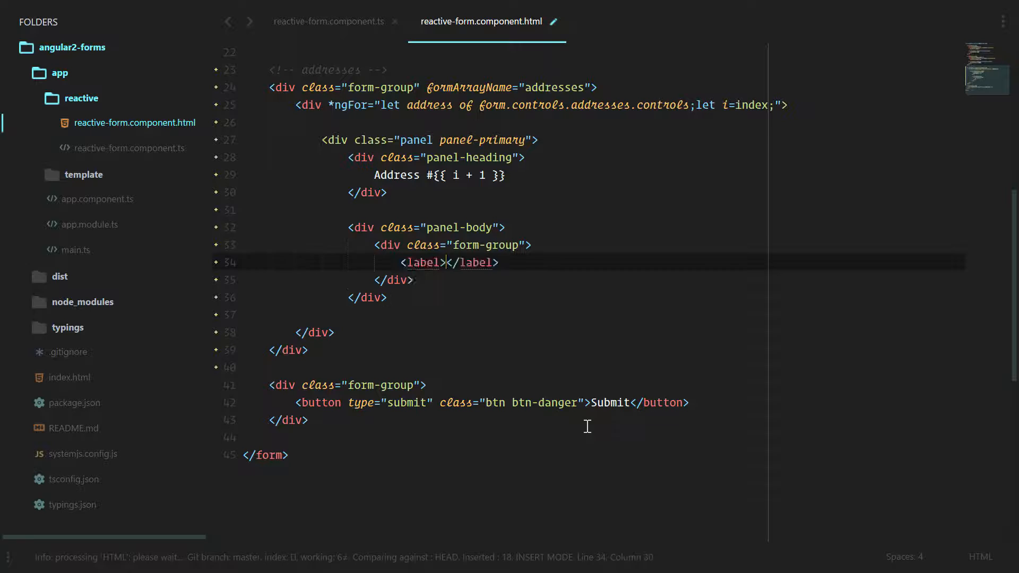
text(City)
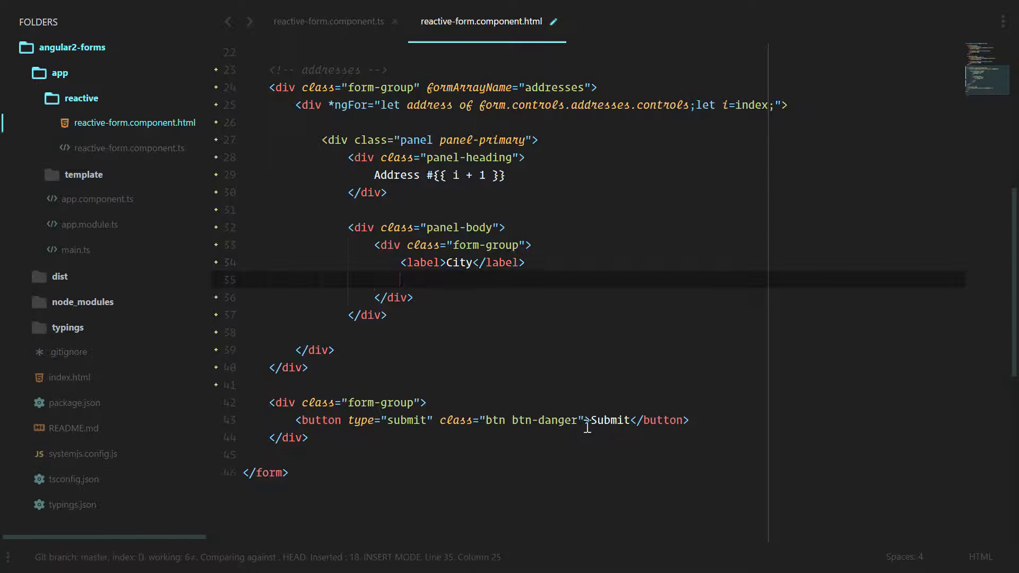
text(<inp)
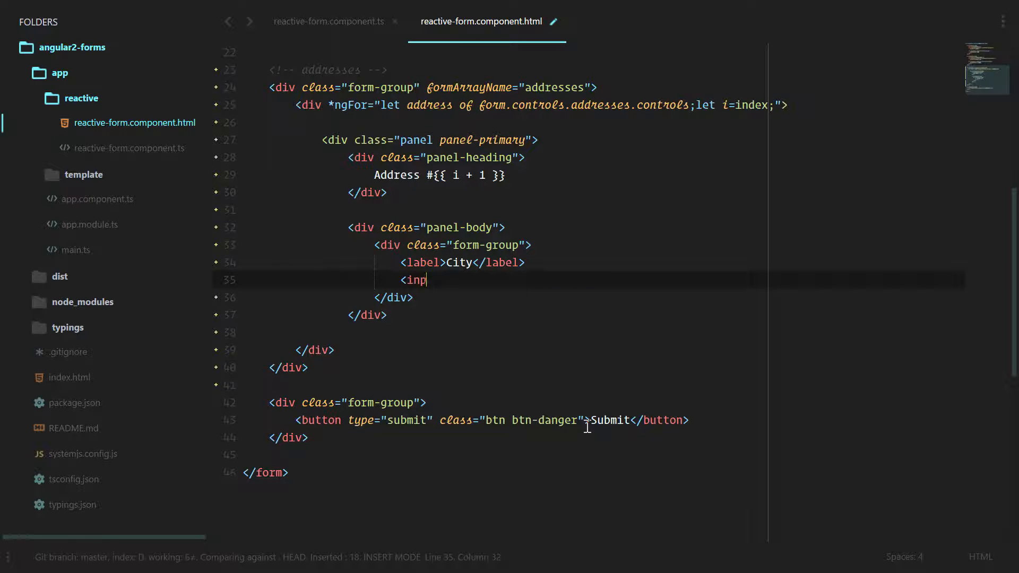
text(ut type="text")
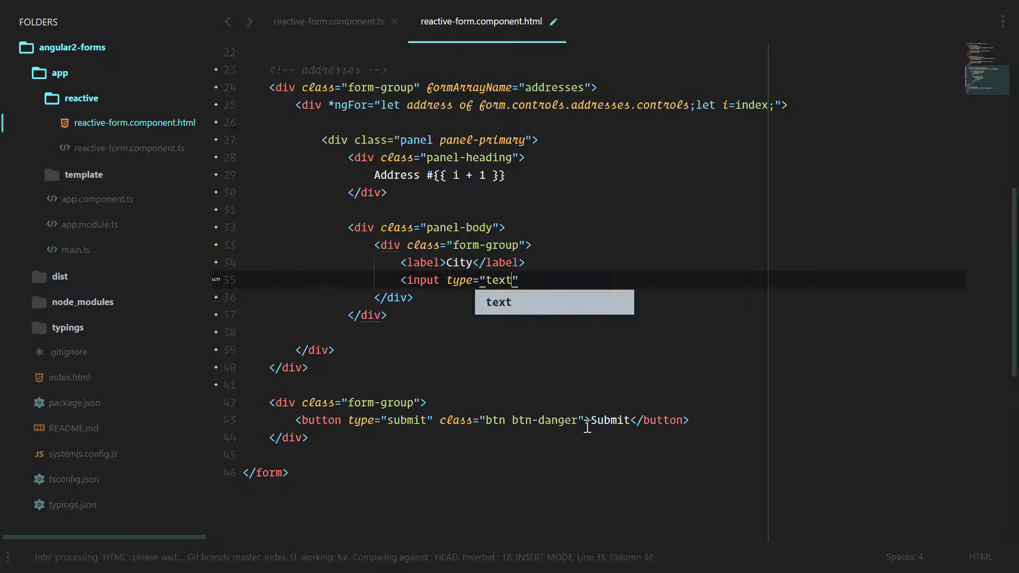
text(class="form")
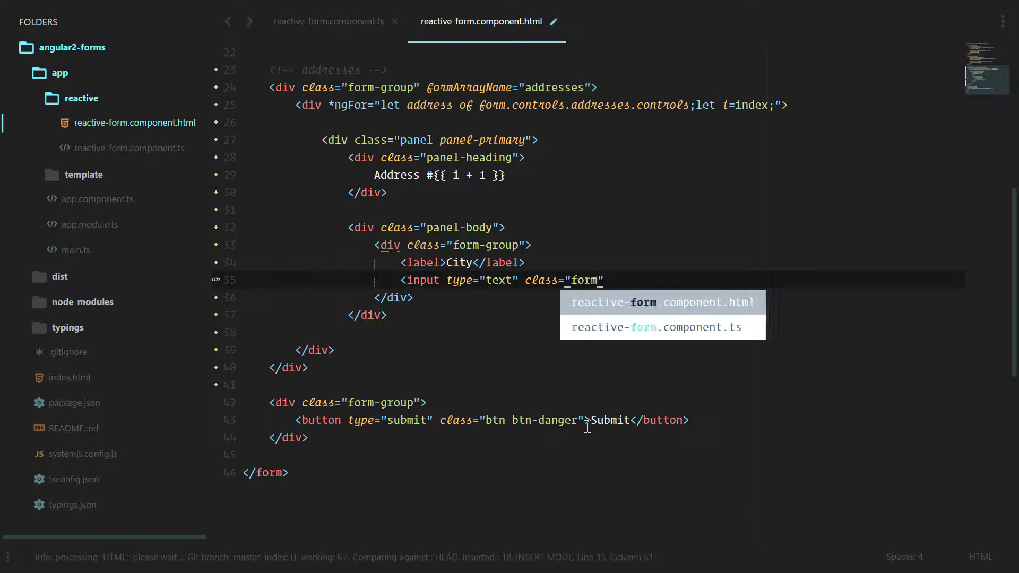
text(-control)
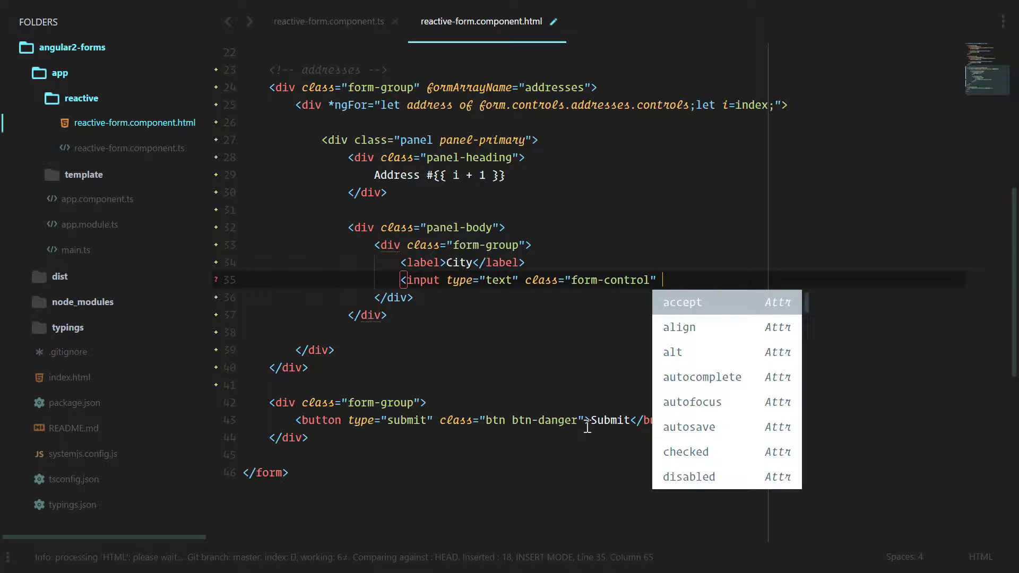
text(formControl)
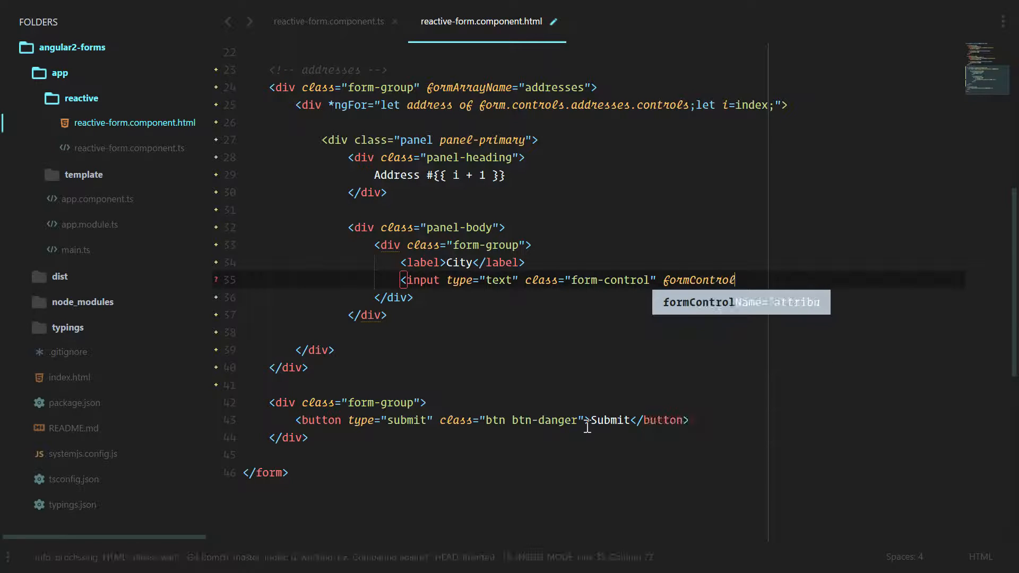
text(Name="ci")
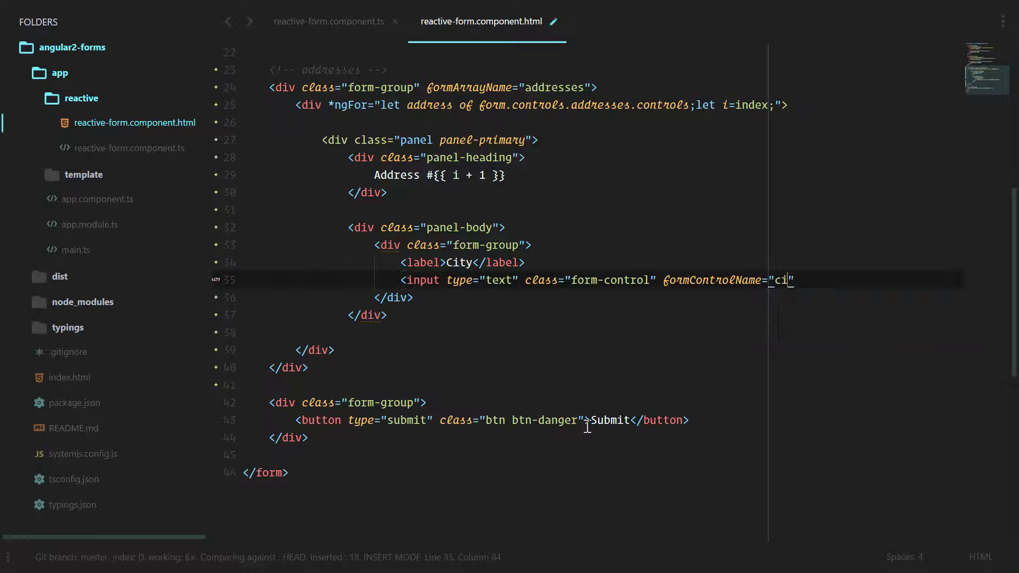
text(ty" required>)
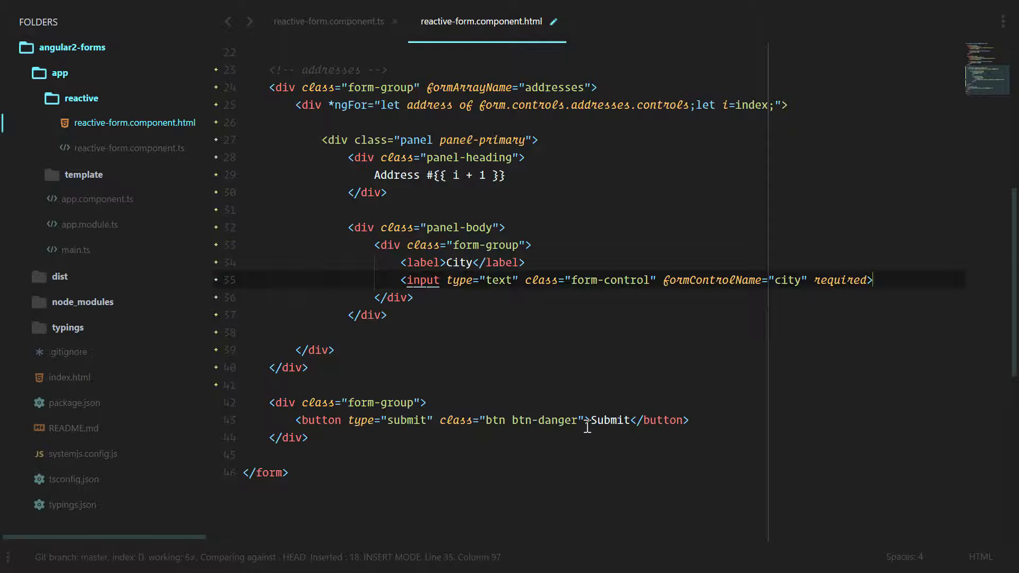
text(.form-g)
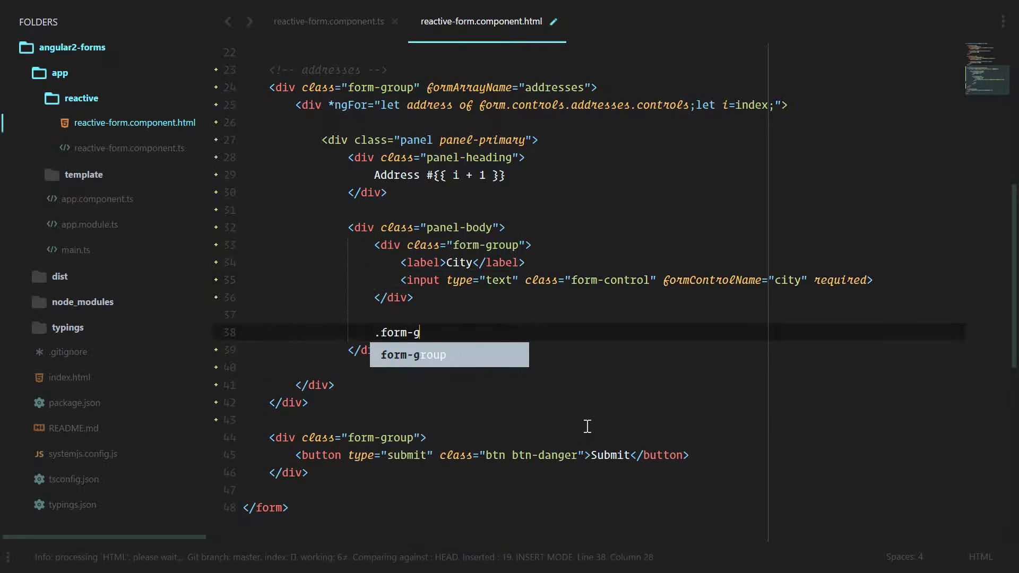
Expand an Emmet form-group into a Country label and required input bound to country, then save
text(roup>label+i)
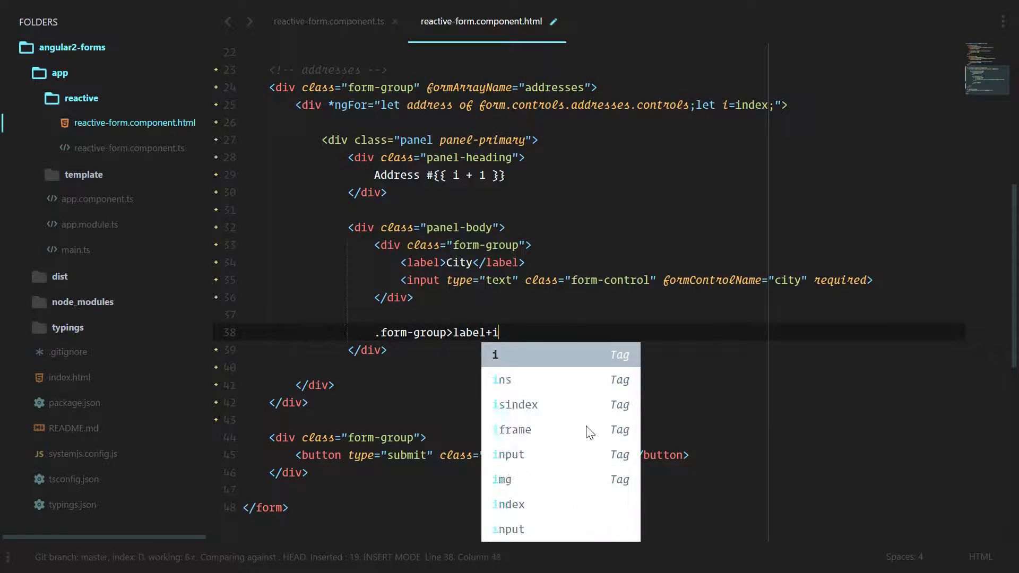
text(nput.form-c)
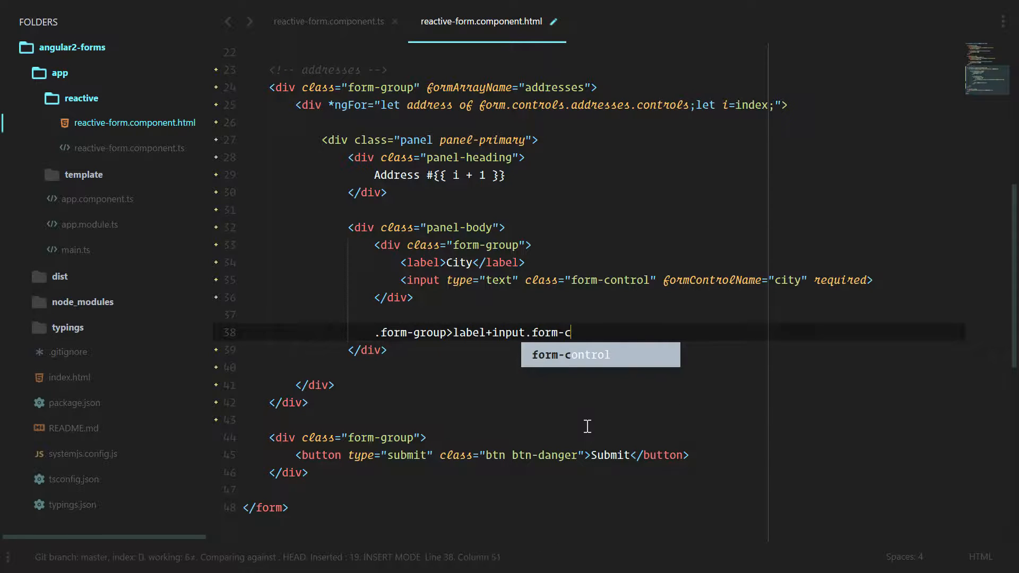
text(ontrol)
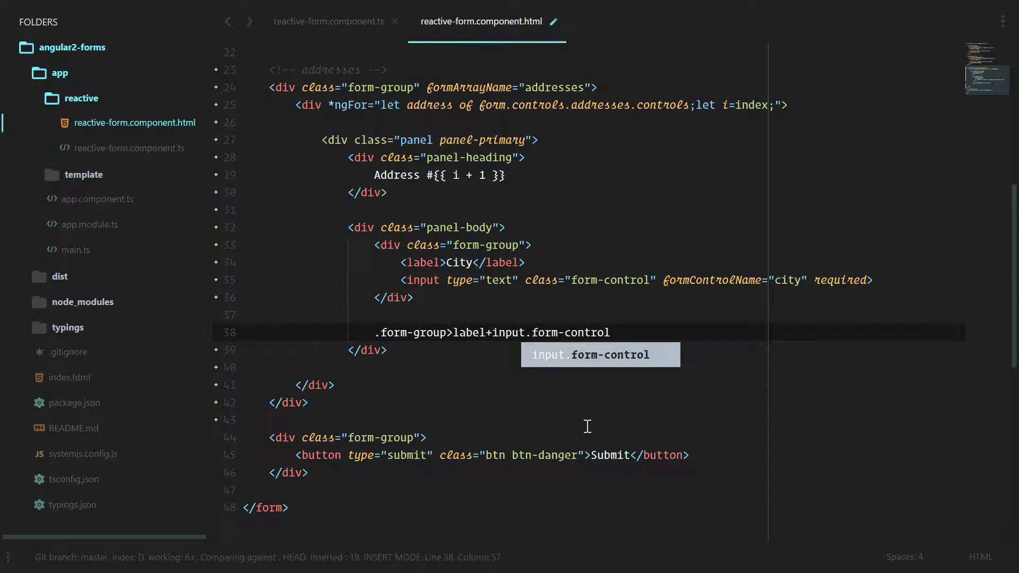
key(Tab)
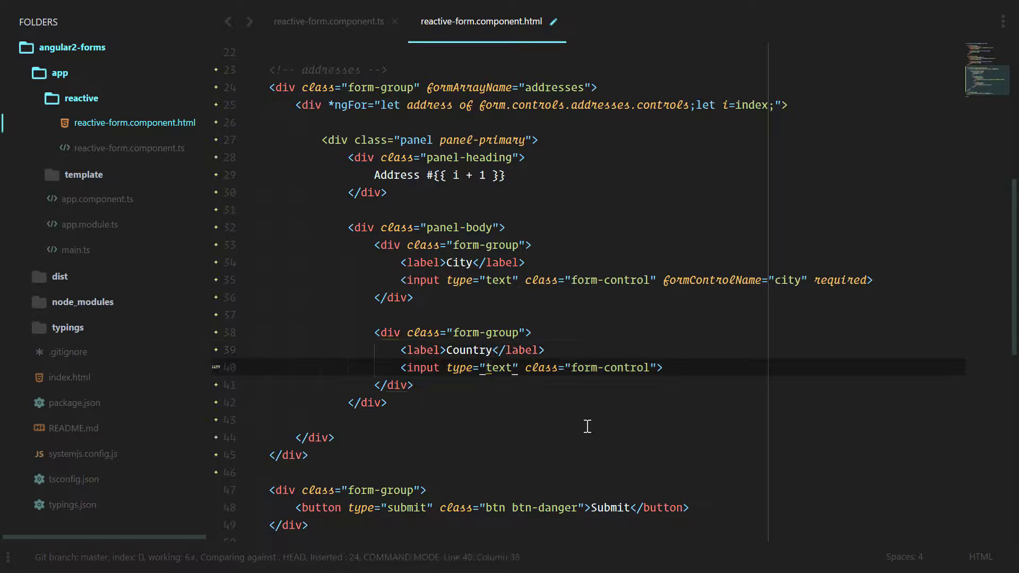
text(formc)
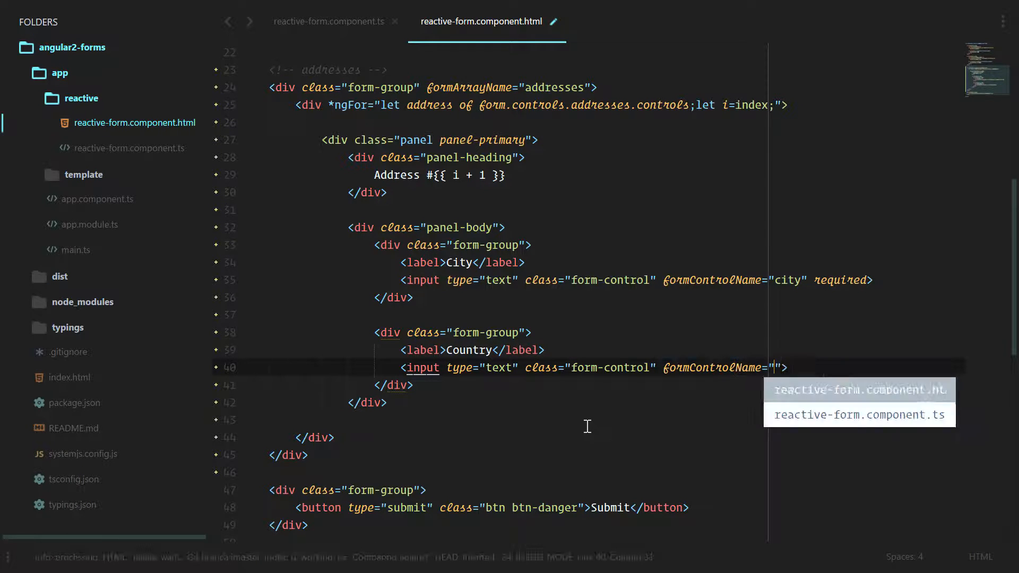
text(country" required)
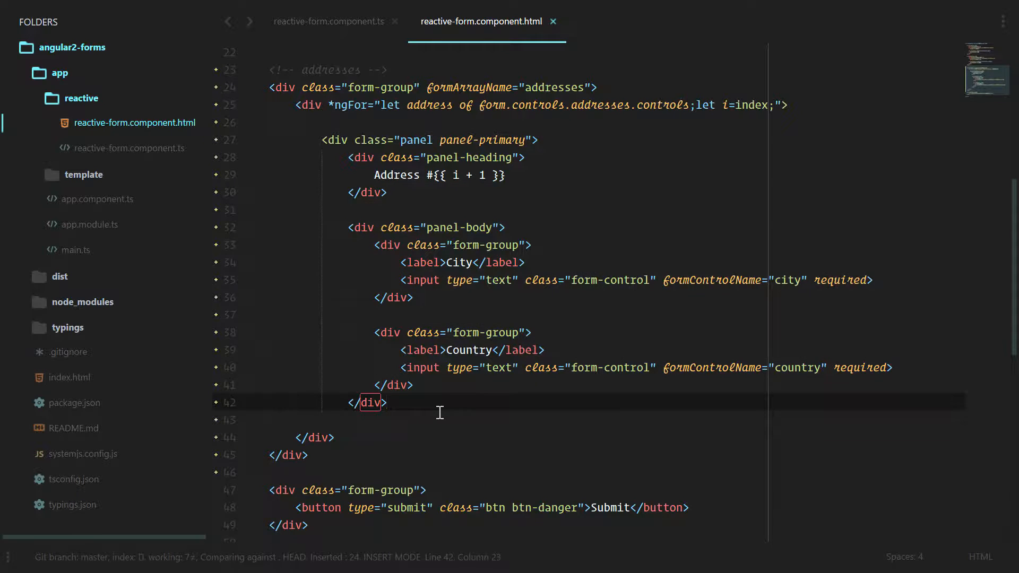
key(enter)
text(</div>)
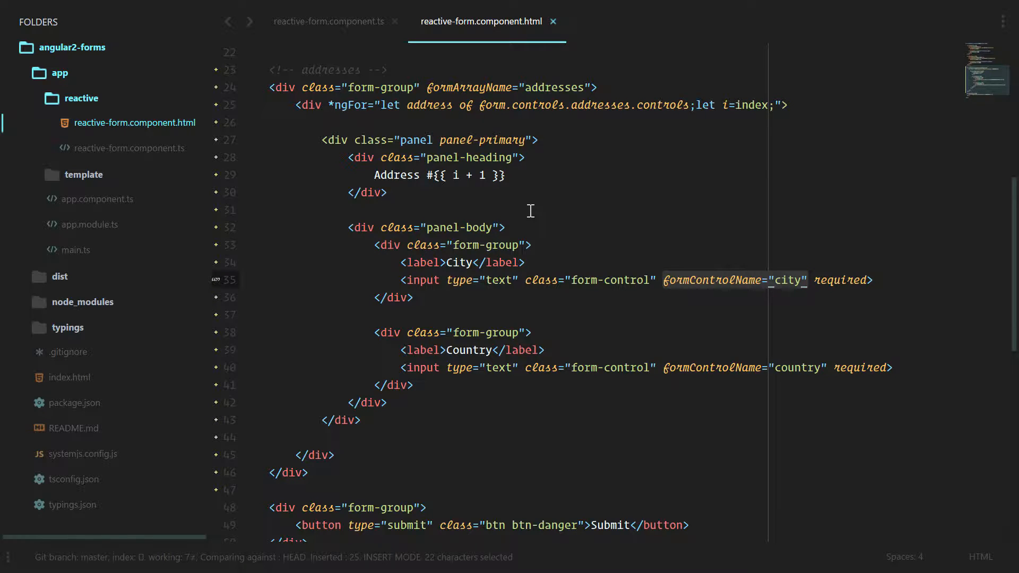
mouse_move(521, 221)
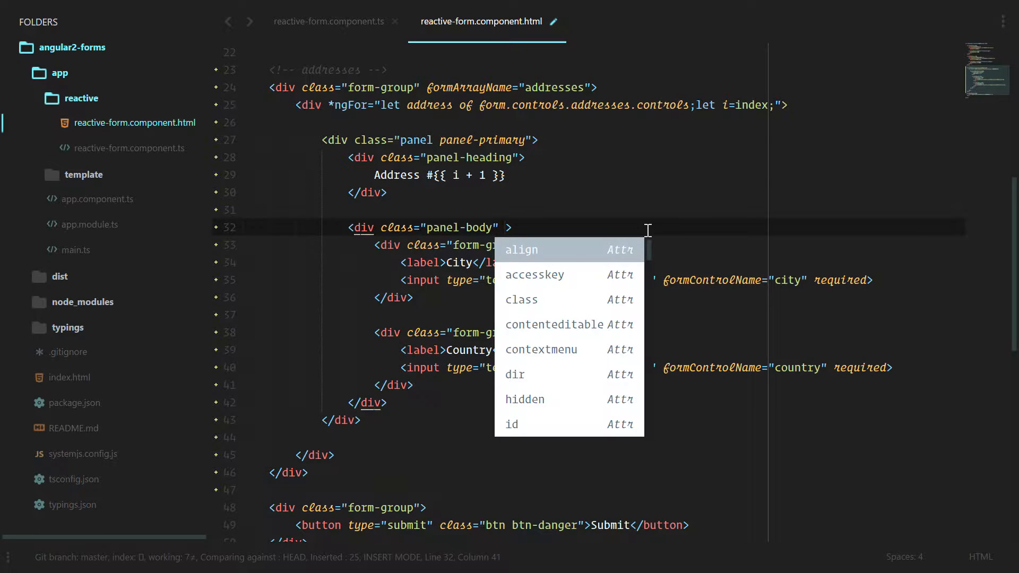
Bind the panel-body div with [formGroupName]="i" and save the template
text([formGroupName]=")
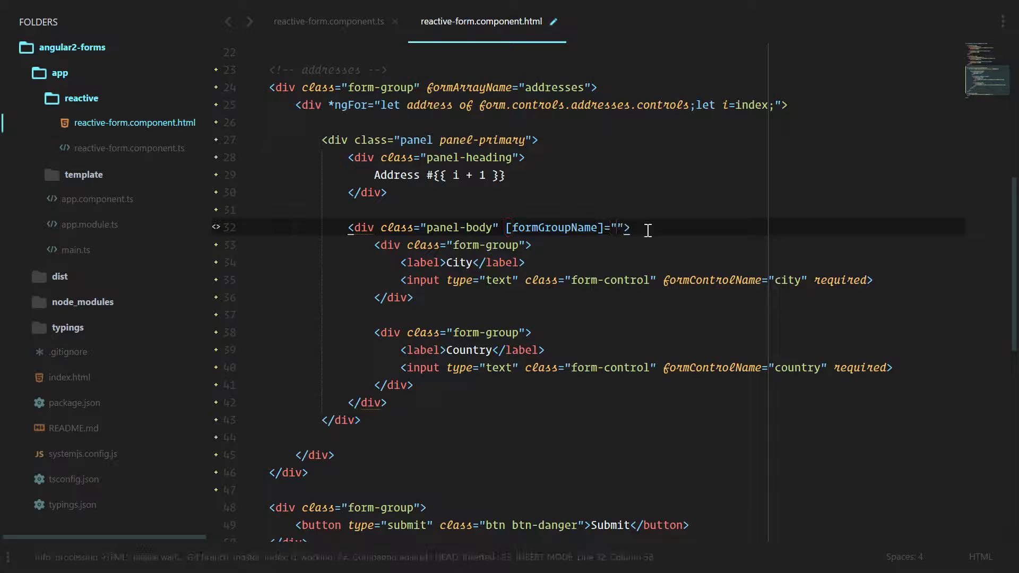
text(i)
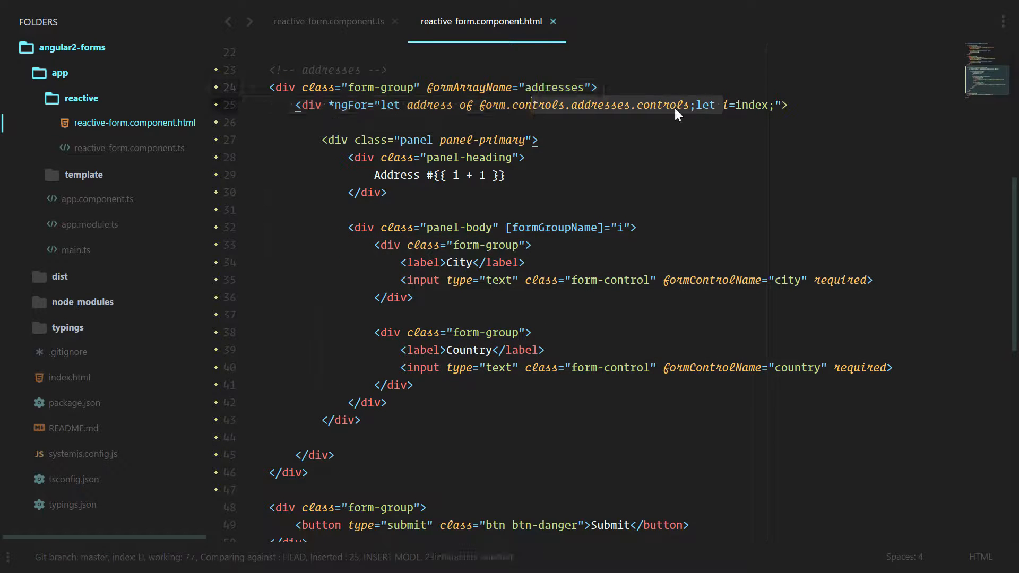
double_click(538, 105)
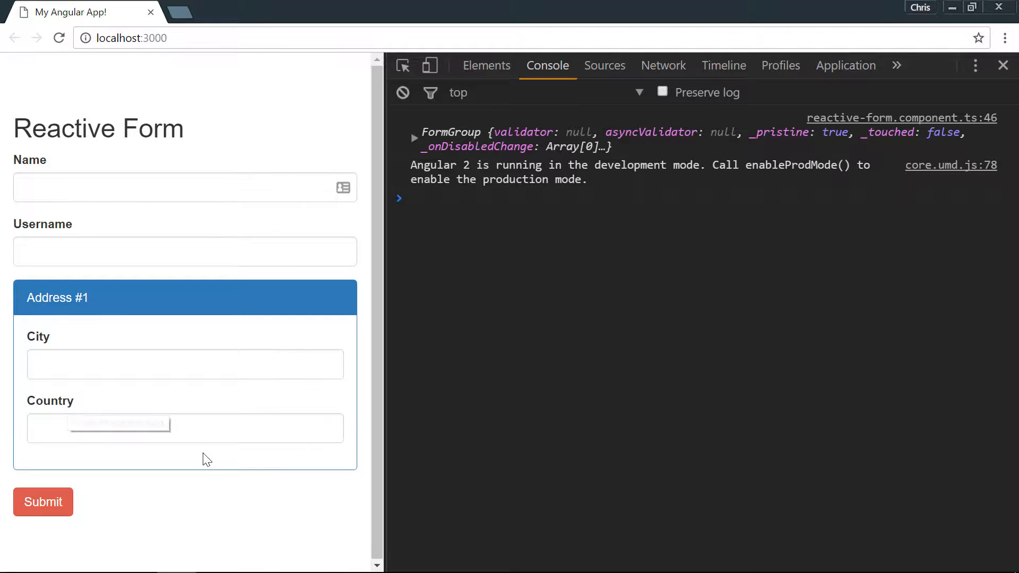
Fill and submit the form, then expand the logged object and its one-item addresses array
text(sdafdsf)
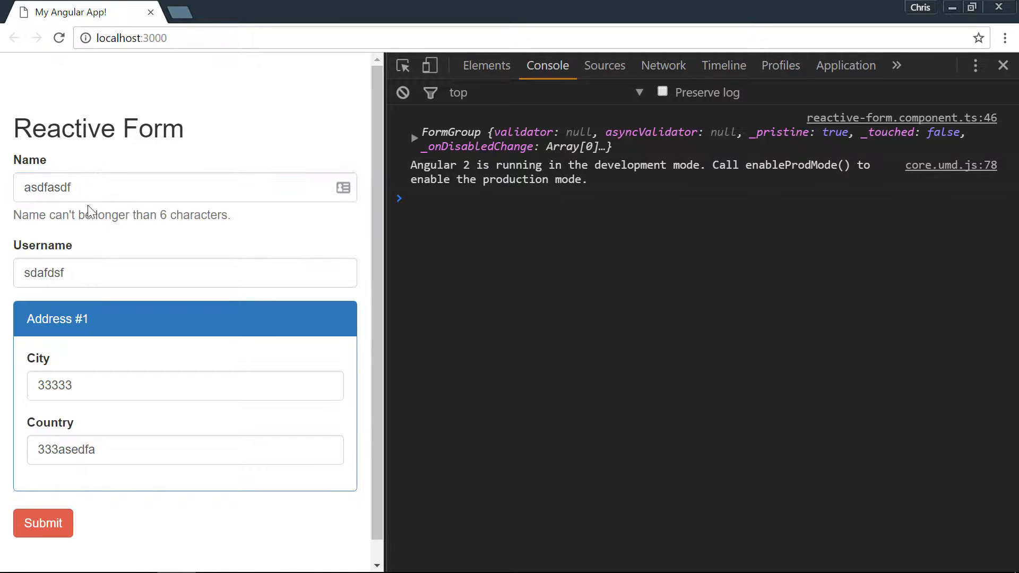
text(asdfa)
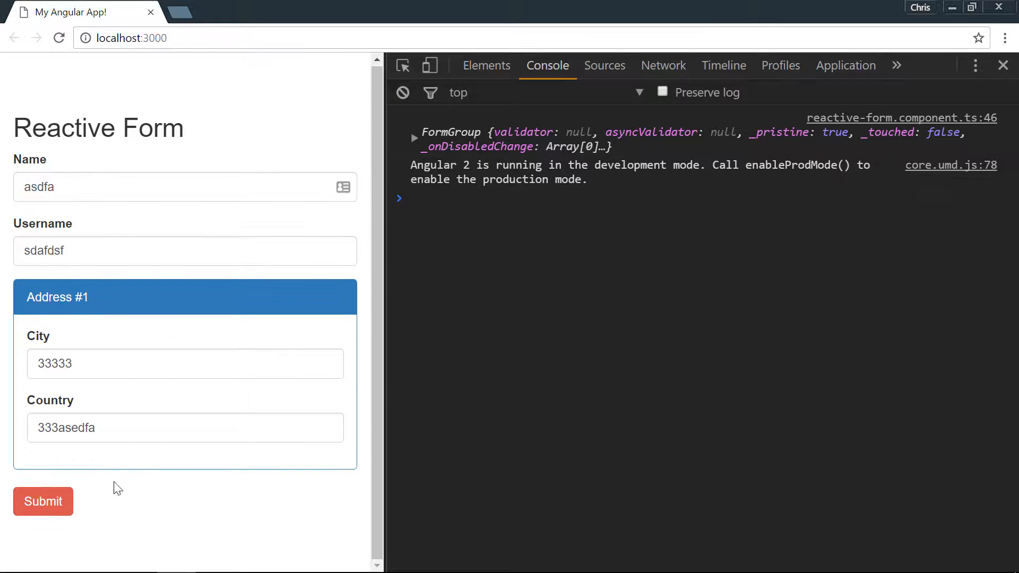
click(43, 501)
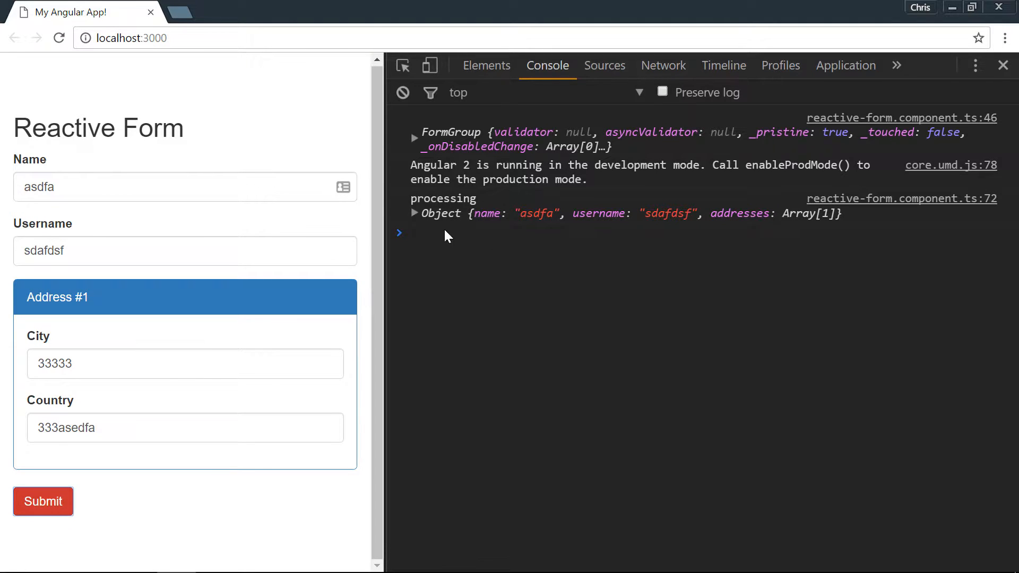
click(414, 213)
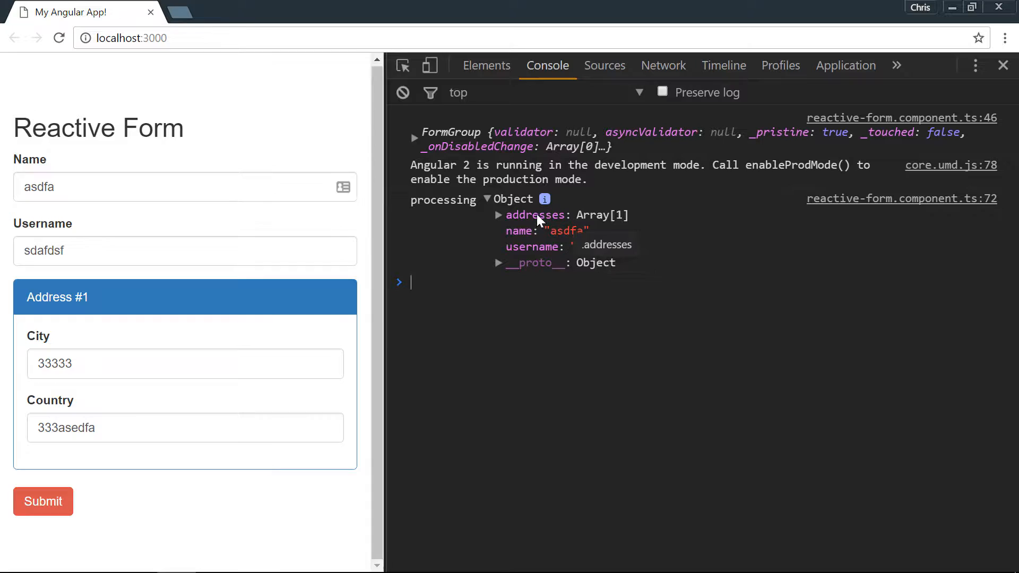
click(499, 215)
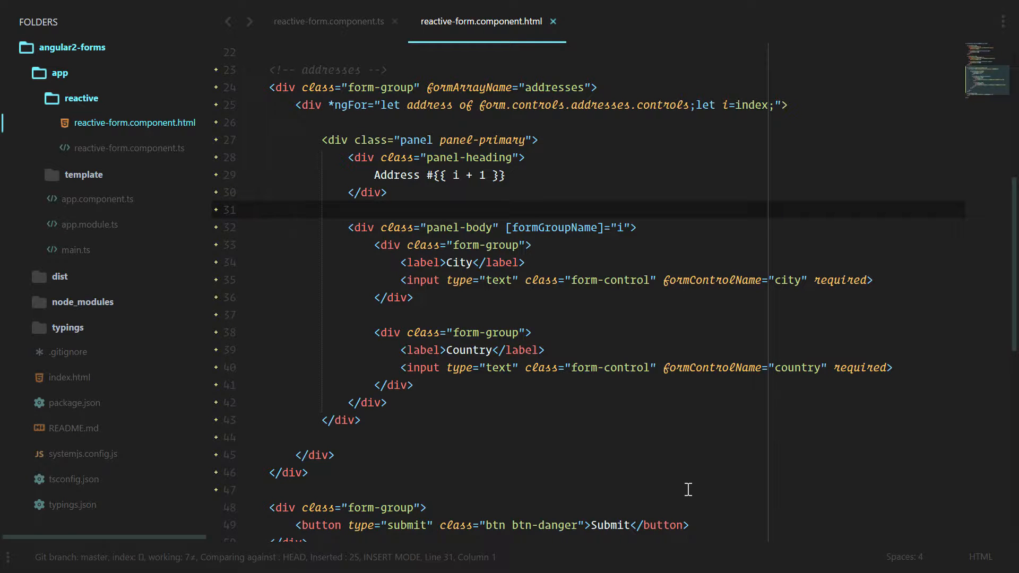
click(328, 22)
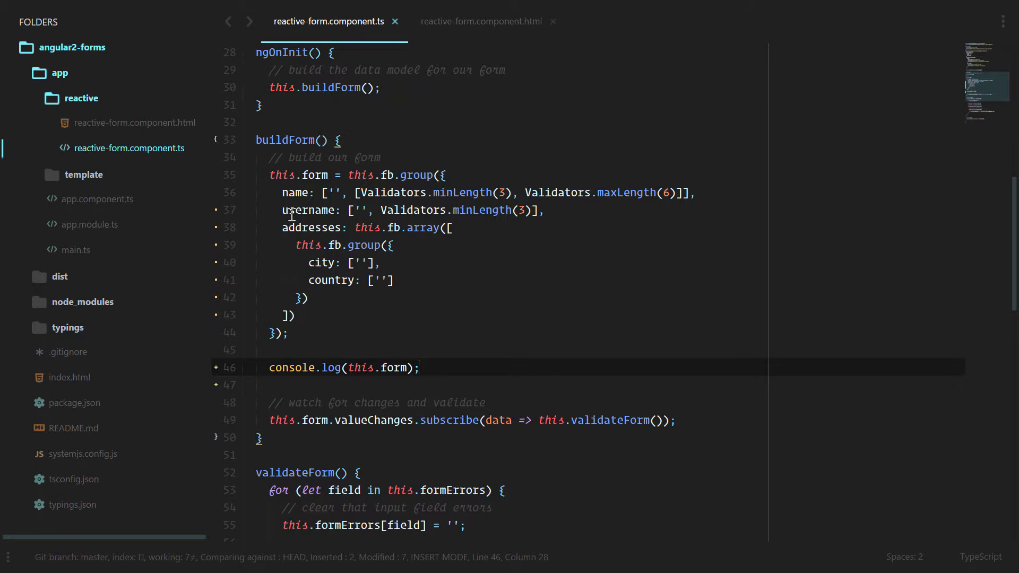
click(455, 228)
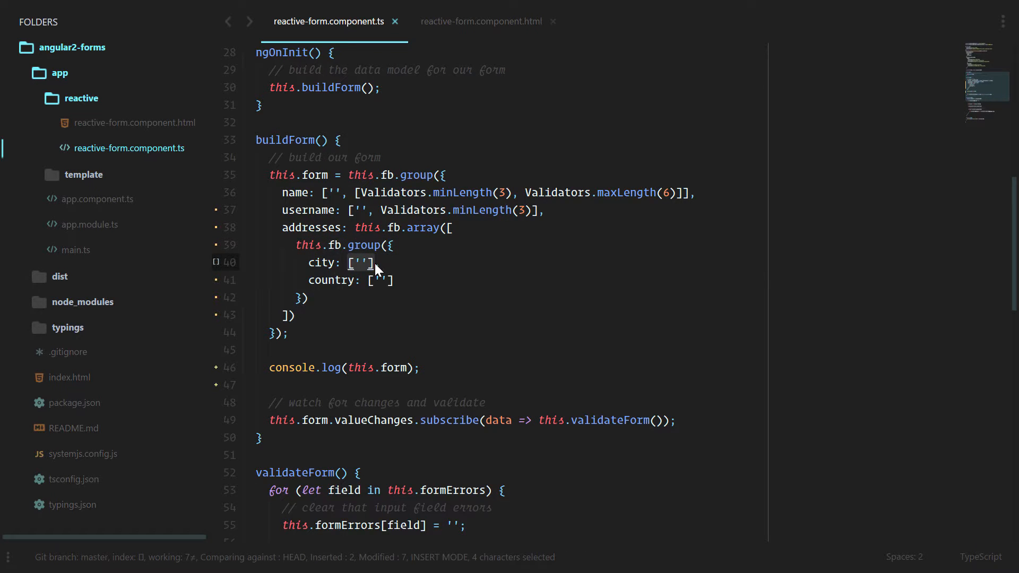
click(481, 21)
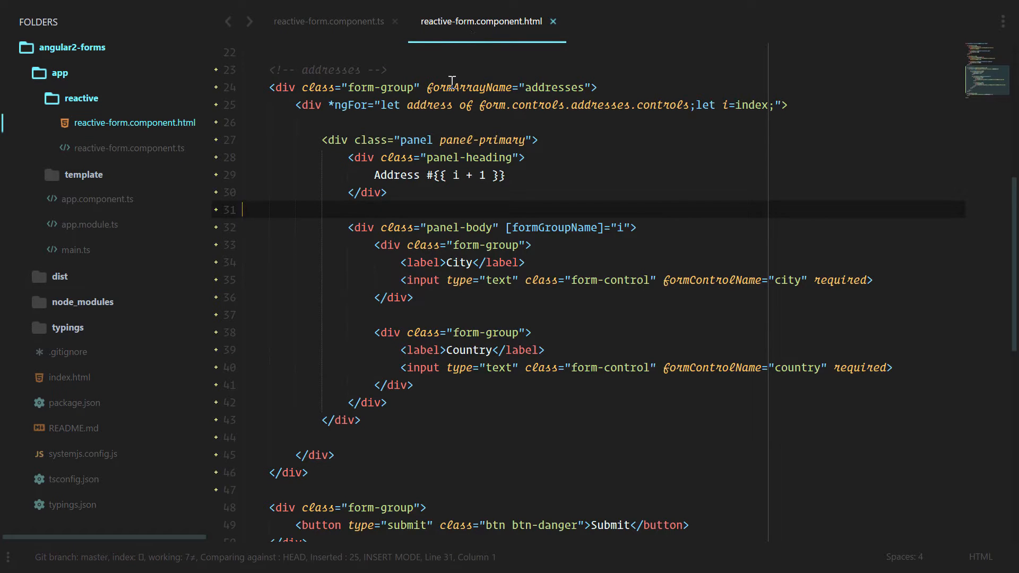
double_click(553, 228)
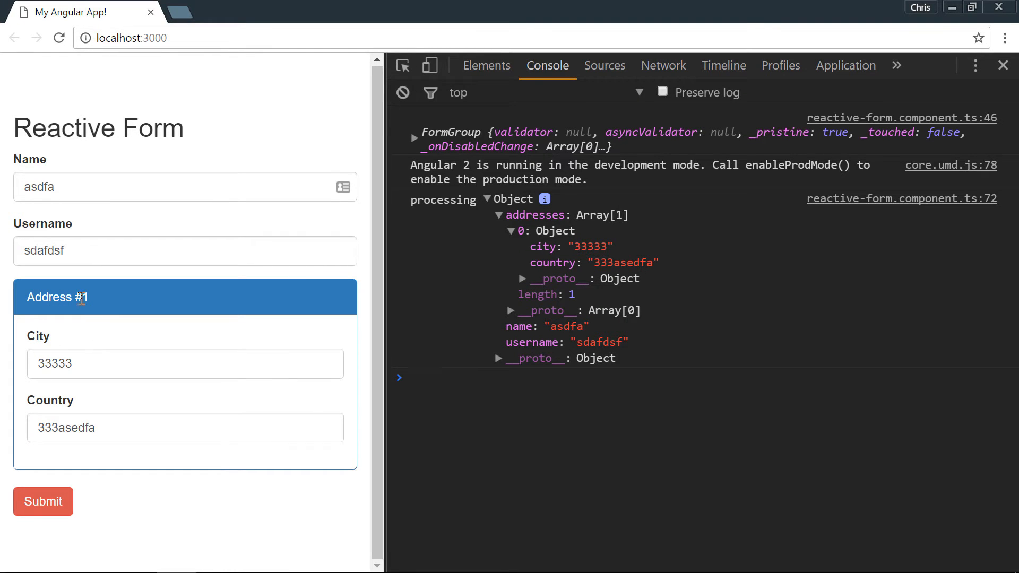
mouse_move(102, 300)
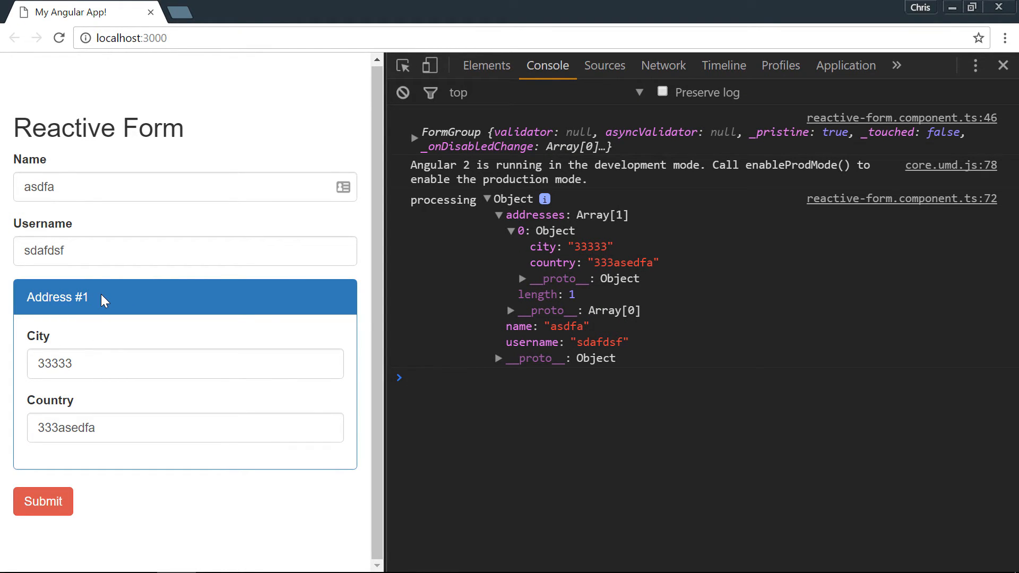